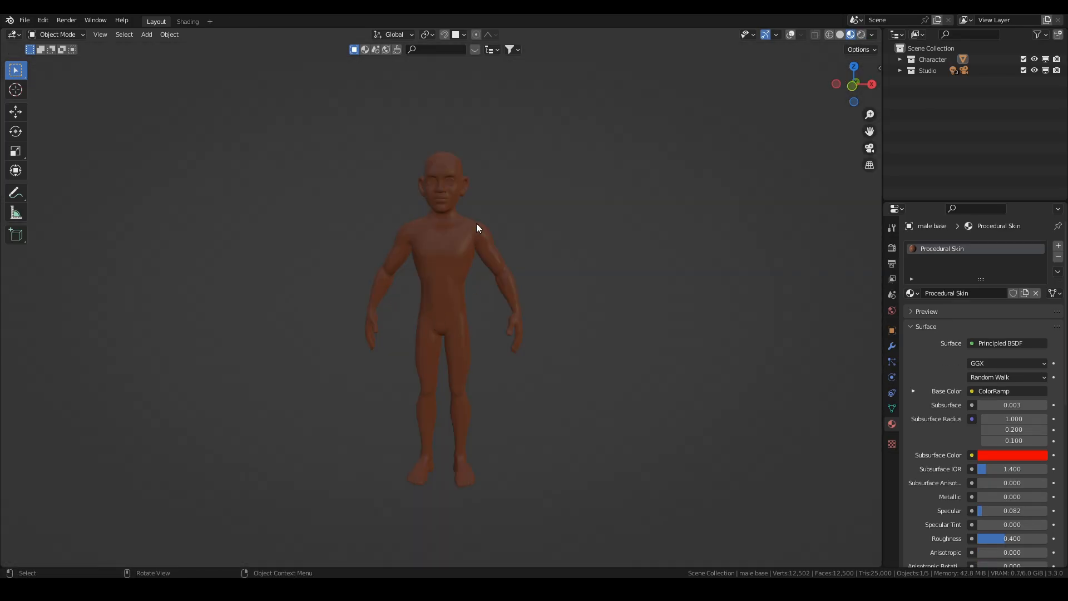
mouse_move(447, 243)
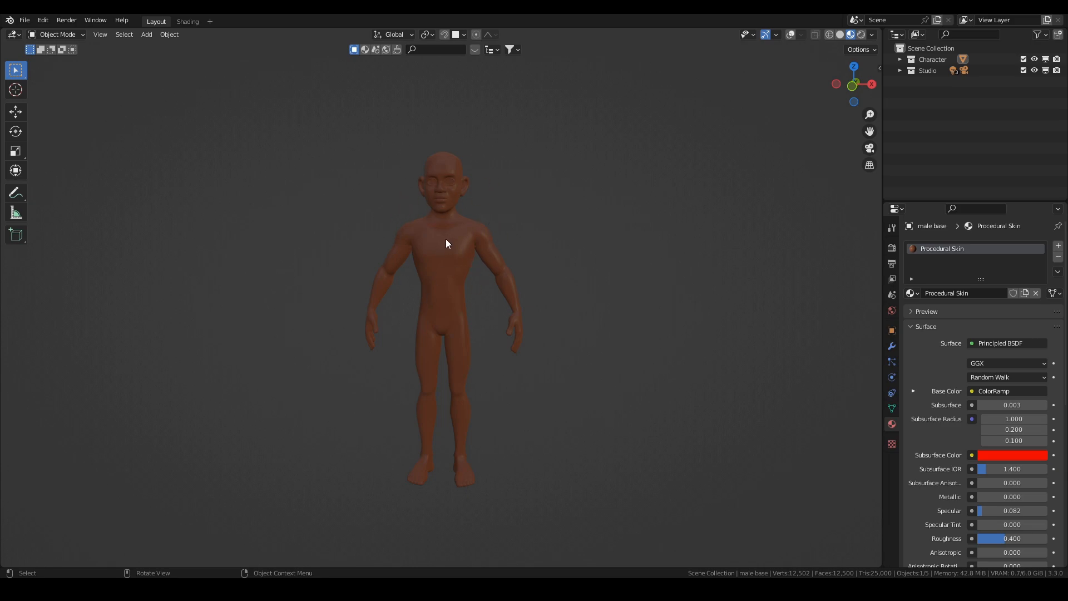
mouse_move(428, 220)
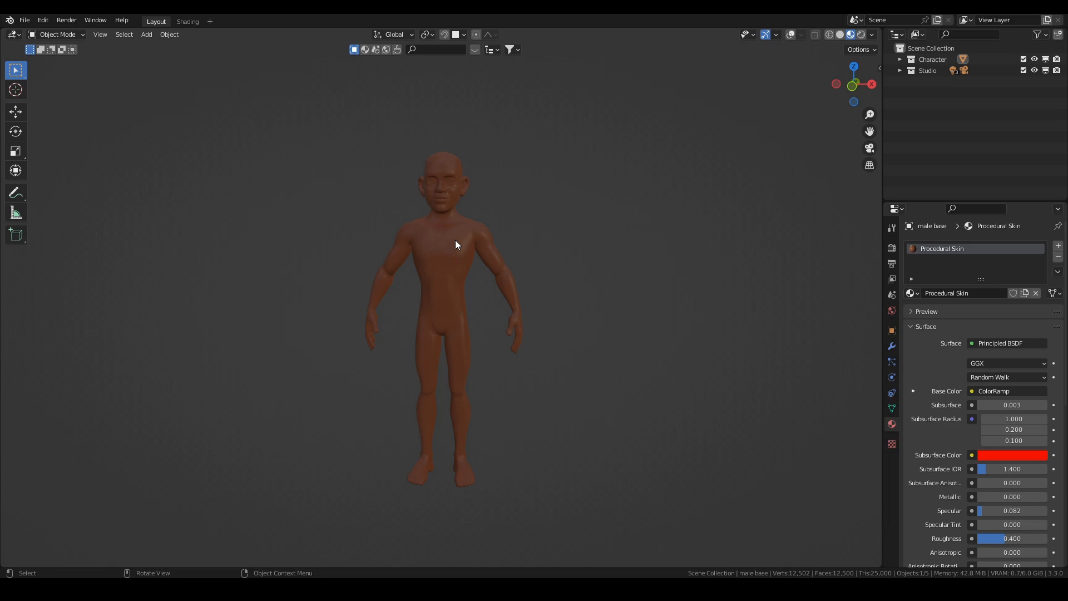
mouse_move(705, 97)
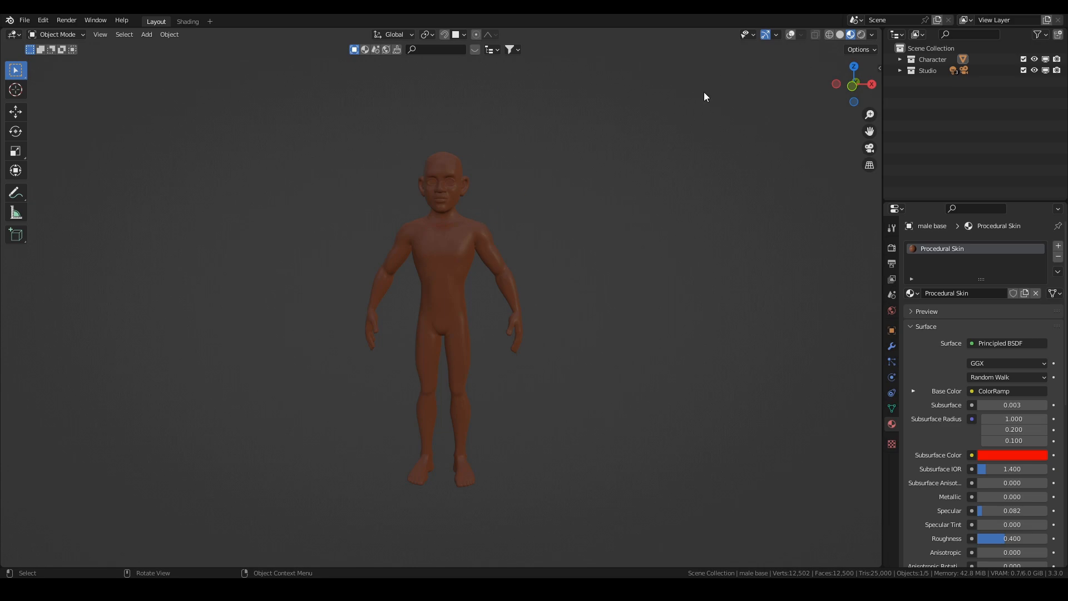
mouse_move(541, 257)
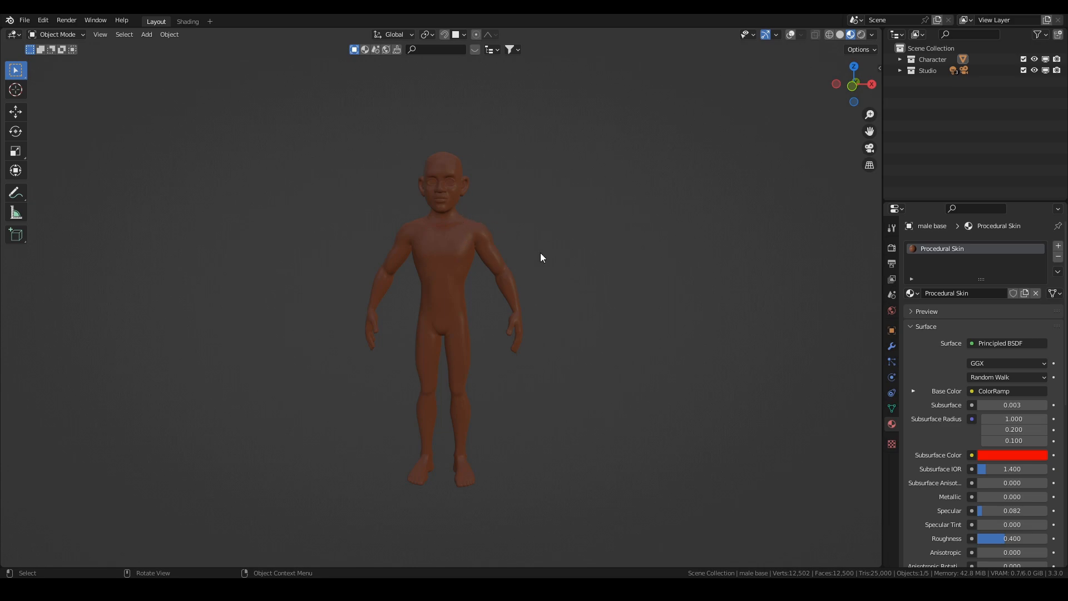
- In Shading, add a second material slot with new material tattoo.001, then save
left_click(187, 21)
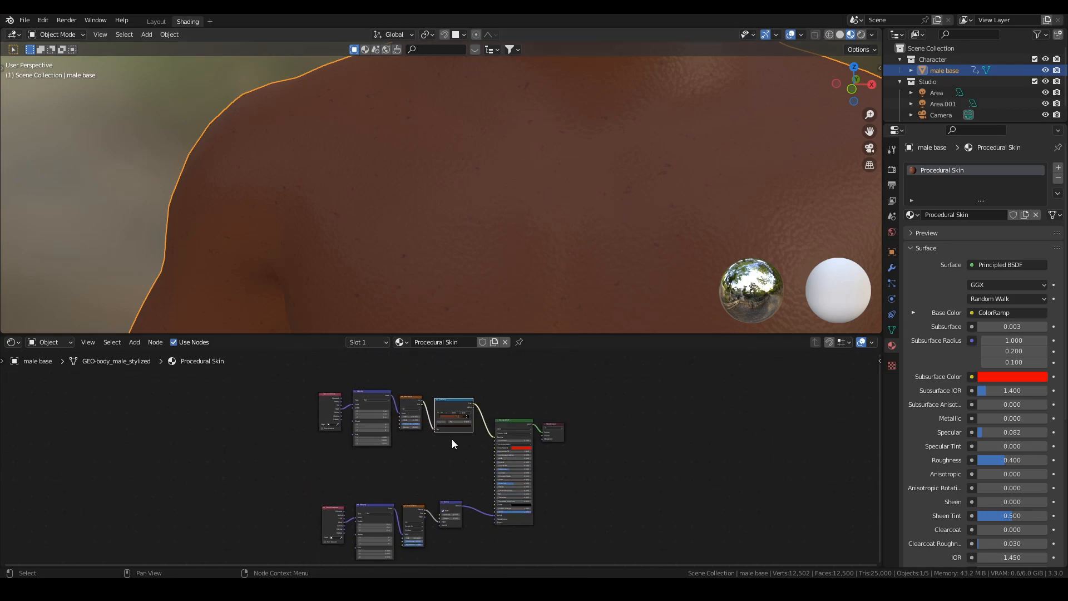
mouse_move(572, 247)
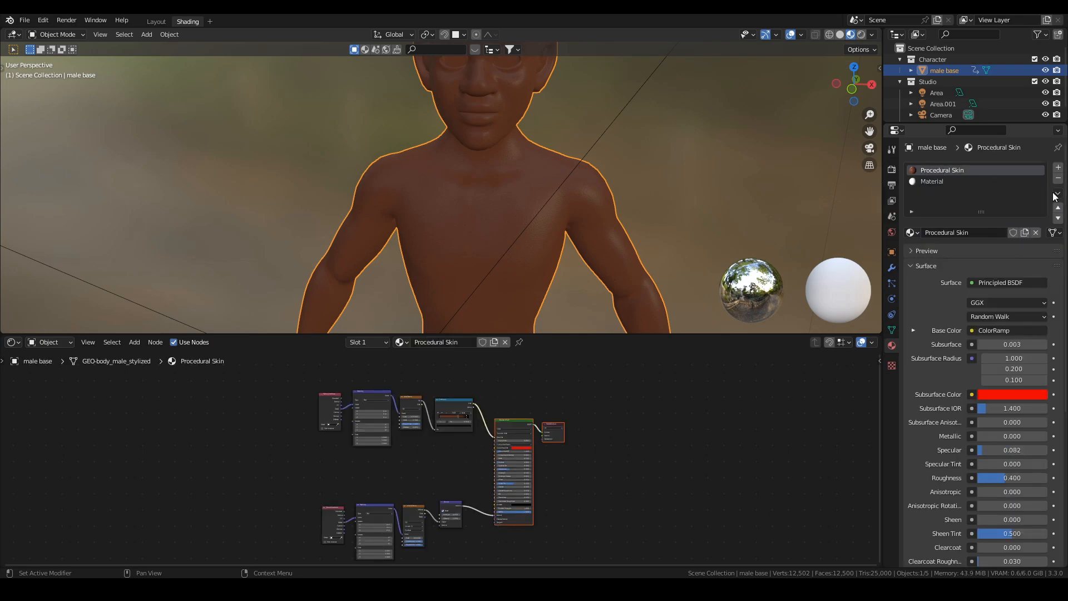
left_click(931, 181)
type("tatt")
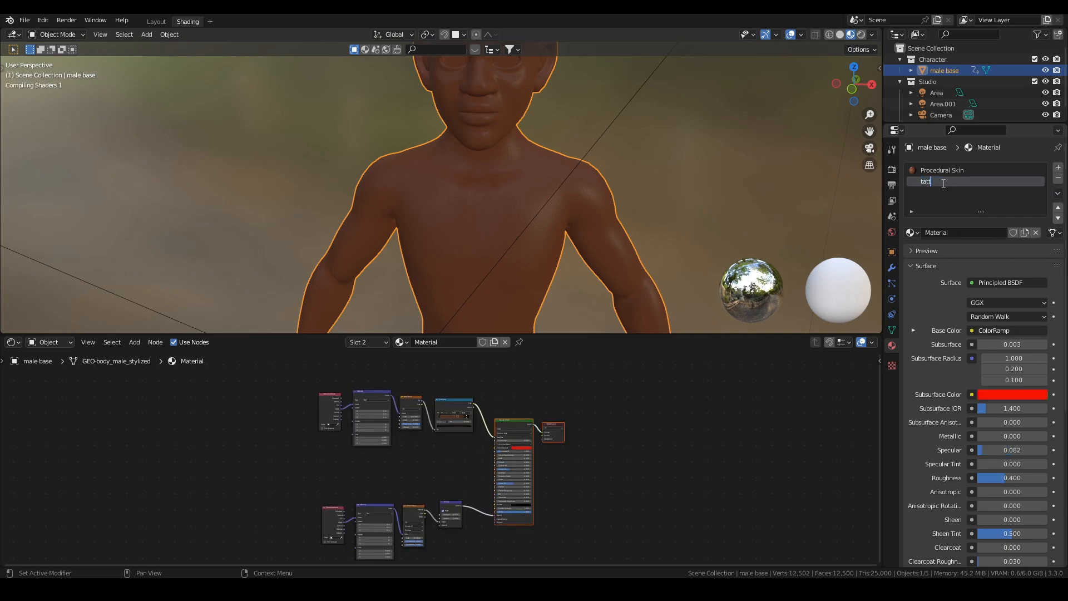
key("Return")
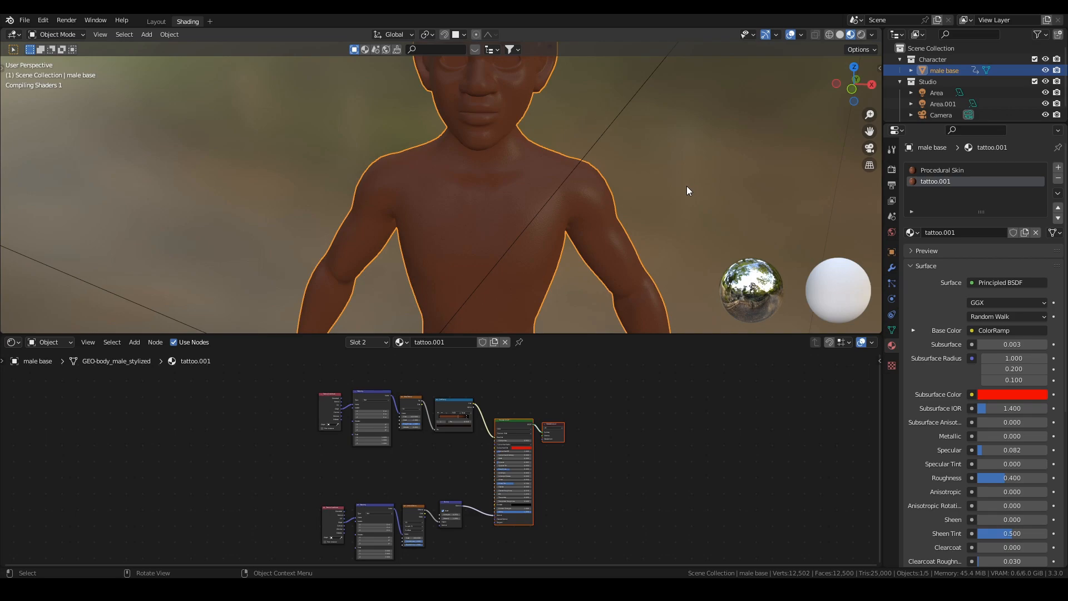
key("ctrl+s")
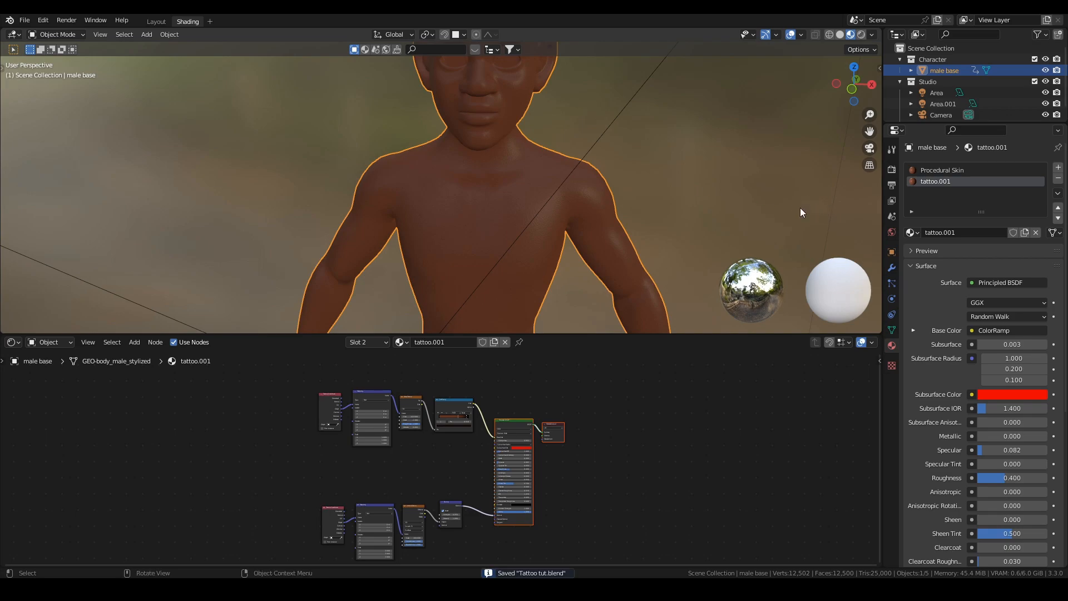
mouse_move(659, 202)
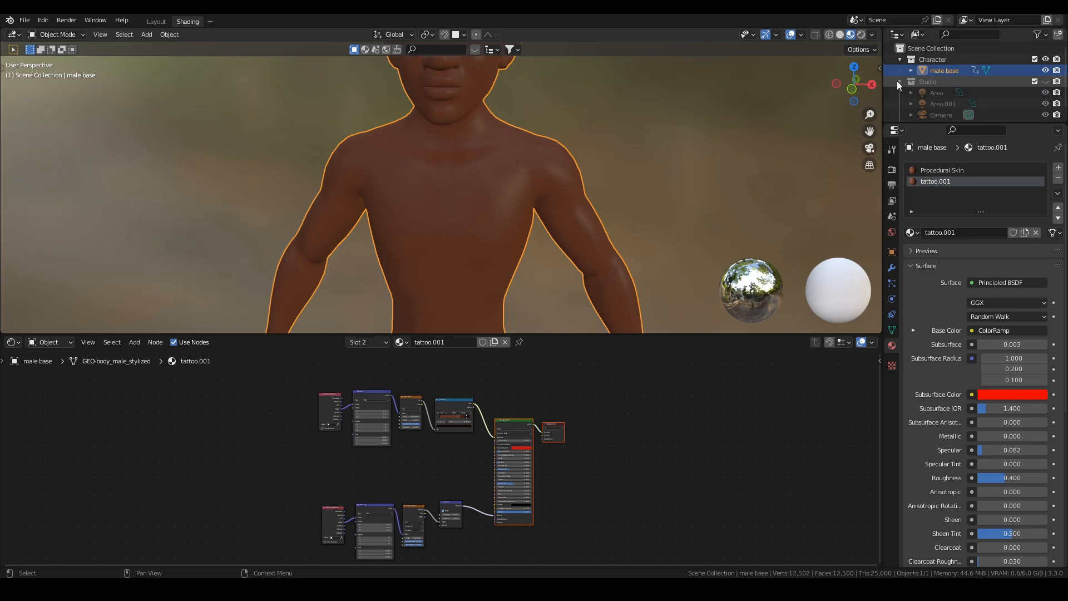
- Turn off the Studio collection and select a starting patch of chest faces in Edit Mode
left_click(911, 81)
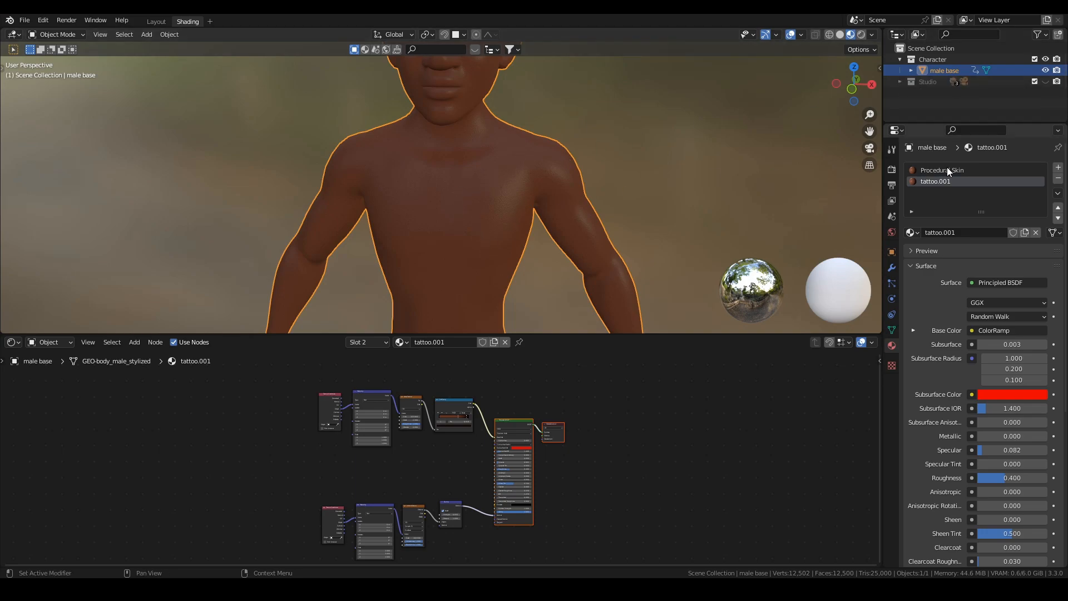
mouse_move(931, 188)
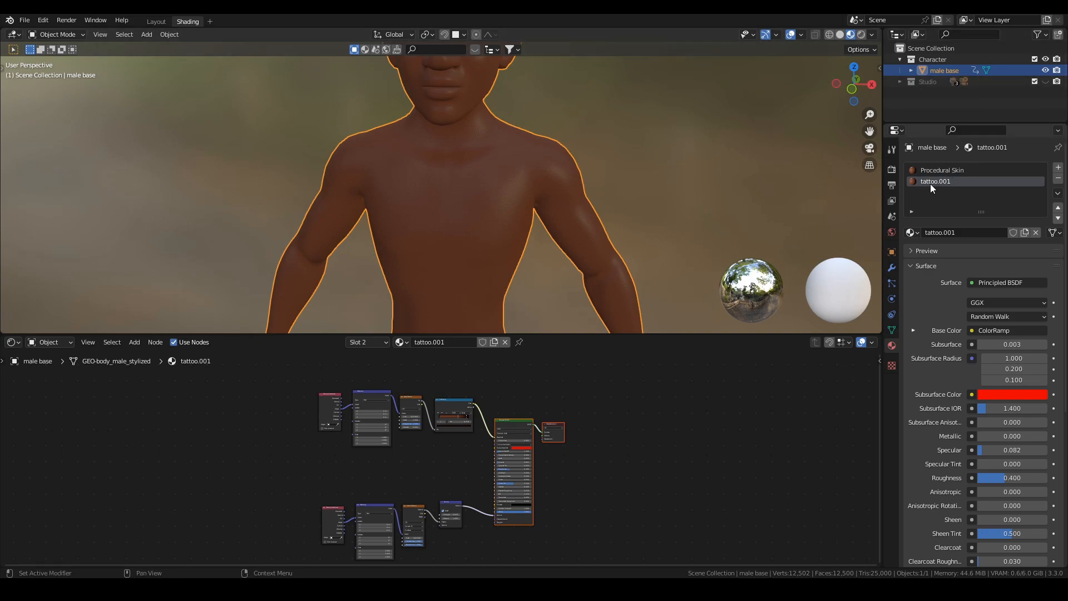
key("Tab")
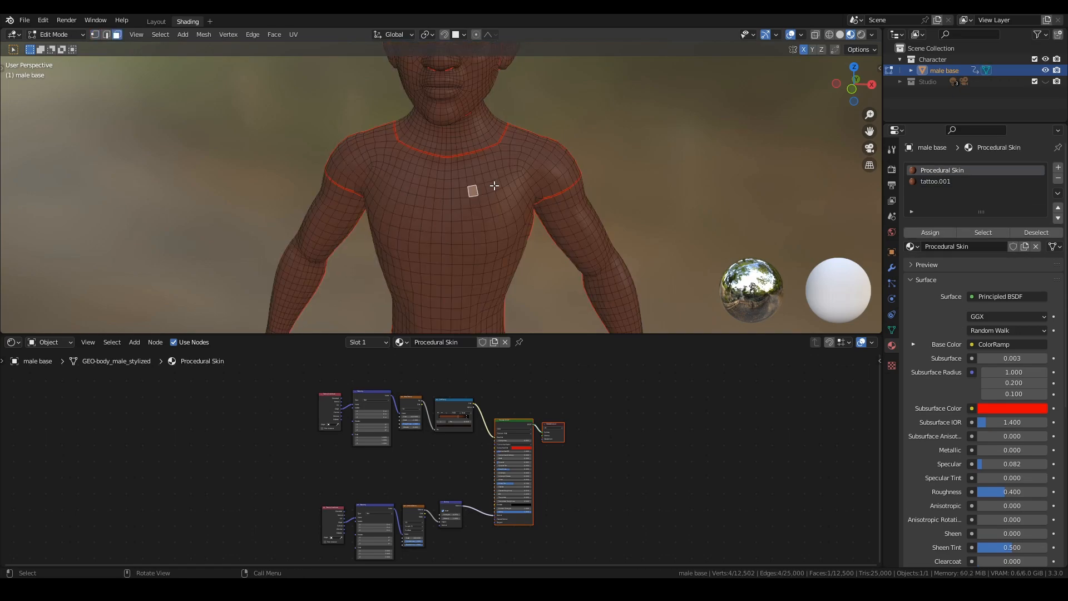
left_click(483, 225)
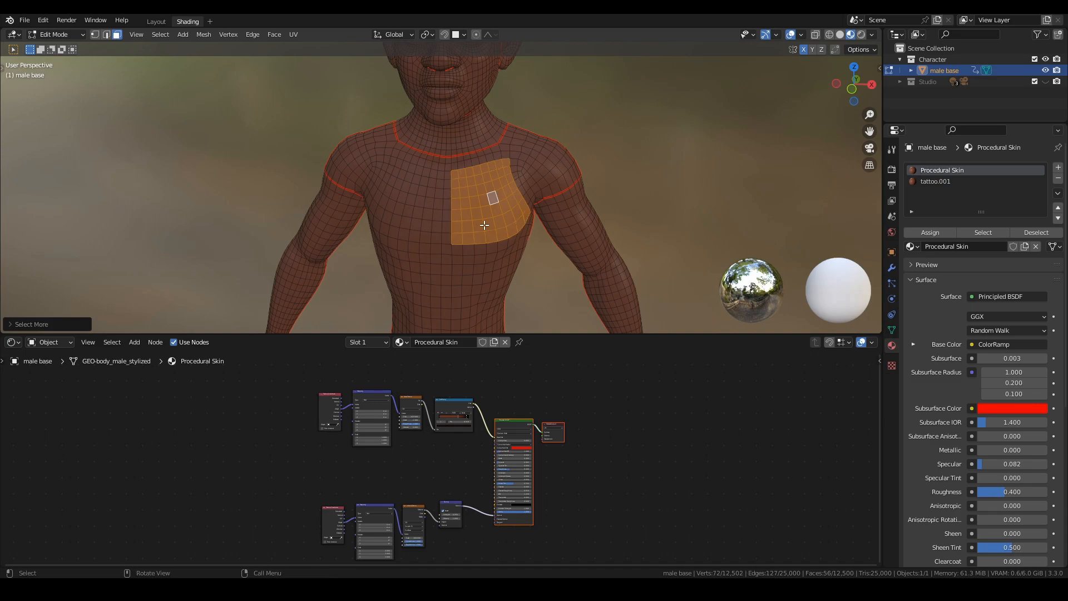
mouse_move(494, 204)
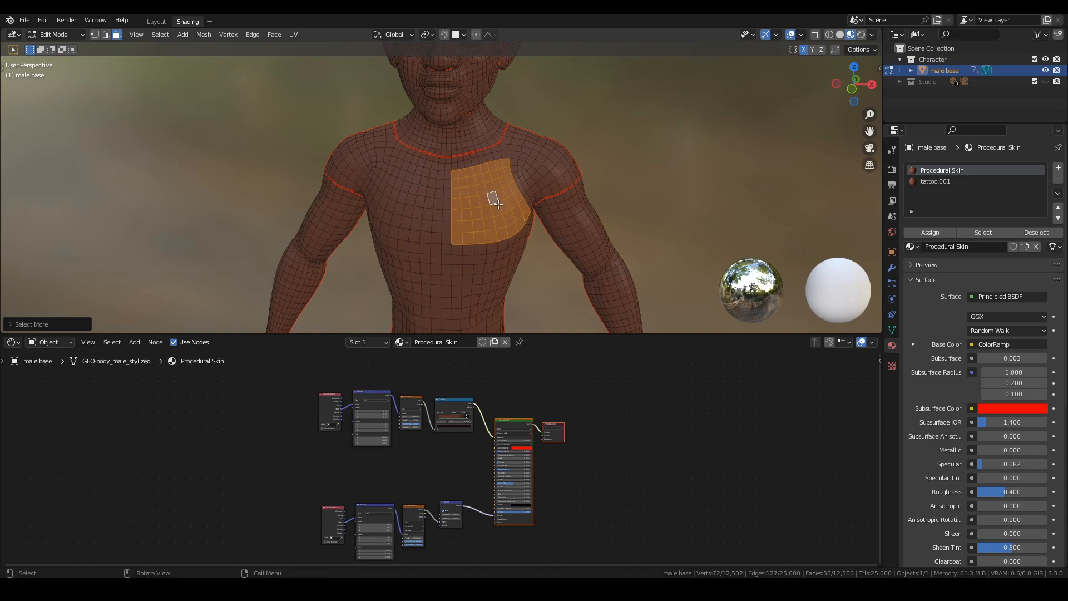
left_click(943, 182)
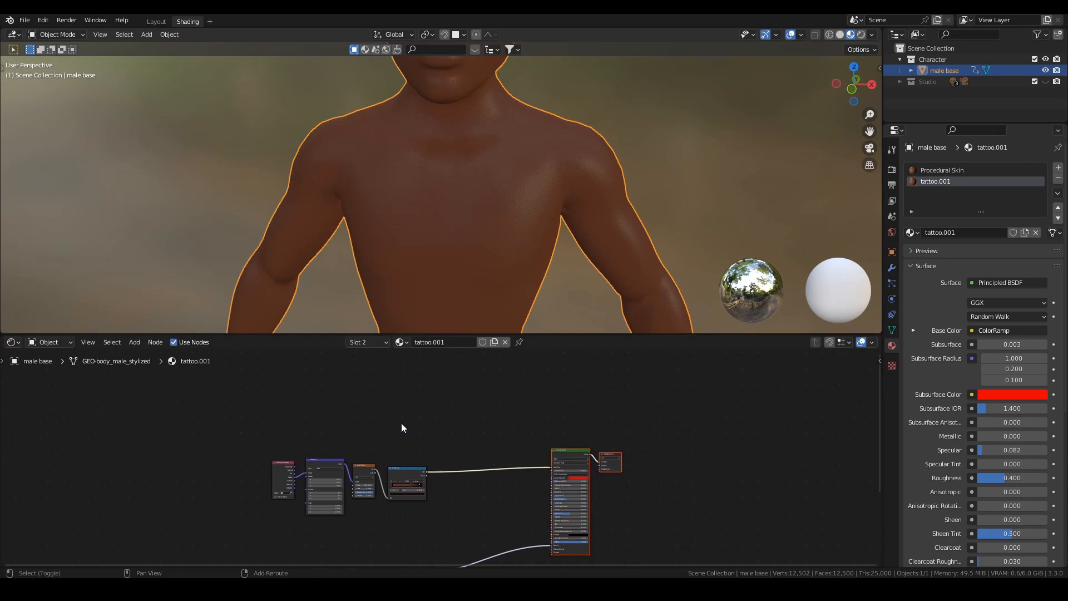
- Search for and place an Image Texture node in the tattoo.001 node tree
type("image")
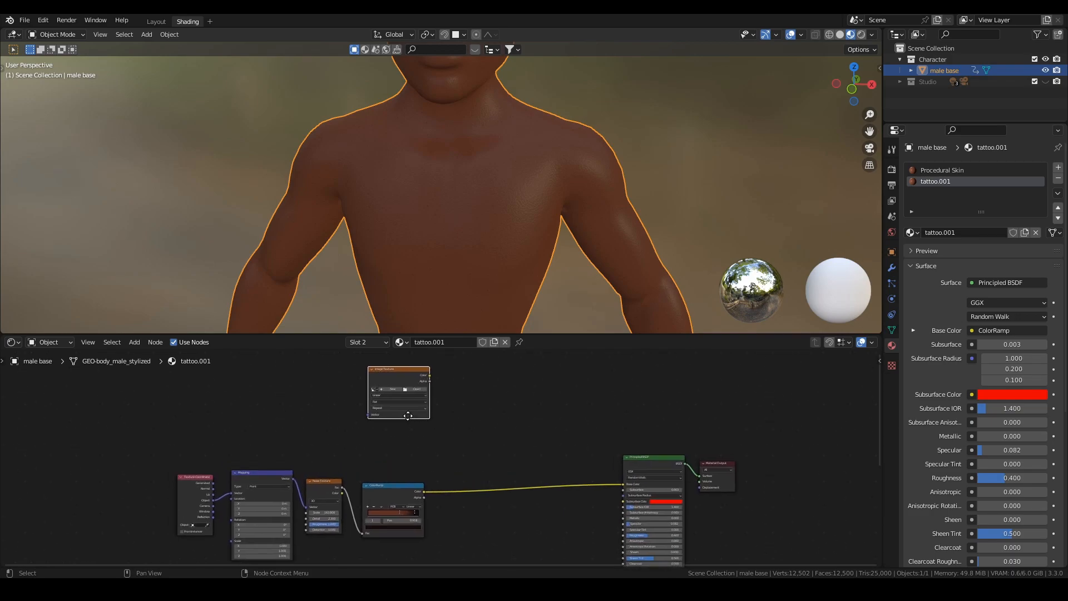
left_click(406, 389)
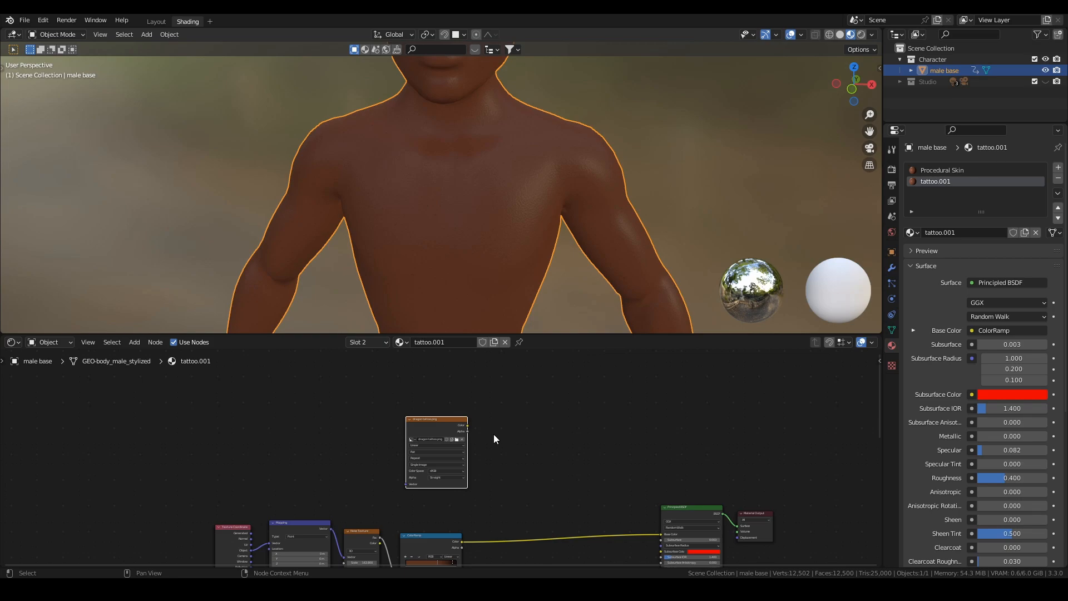
mouse_move(508, 461)
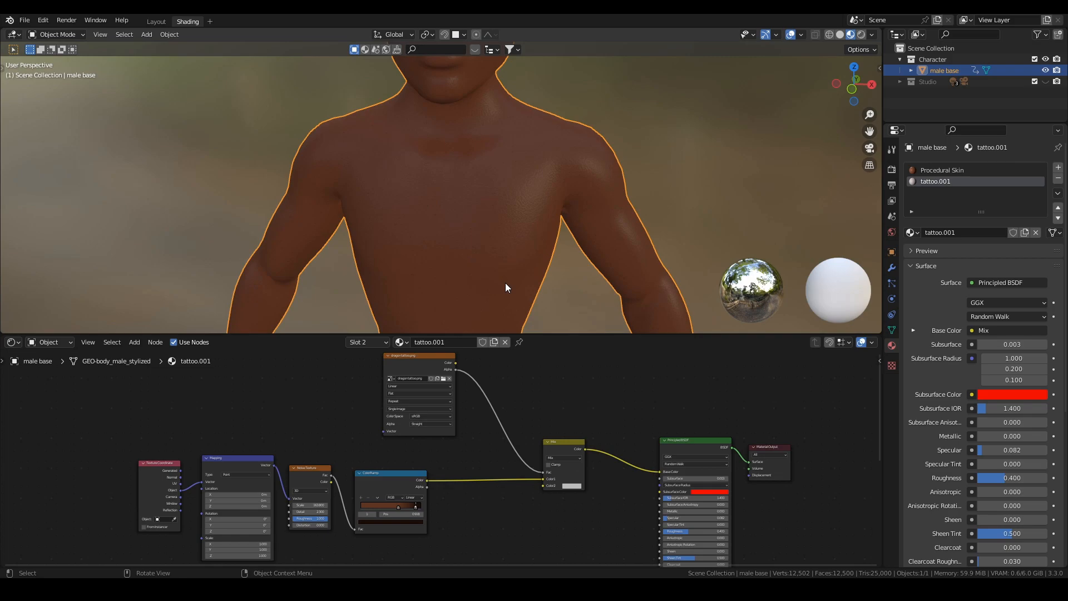
mouse_move(481, 399)
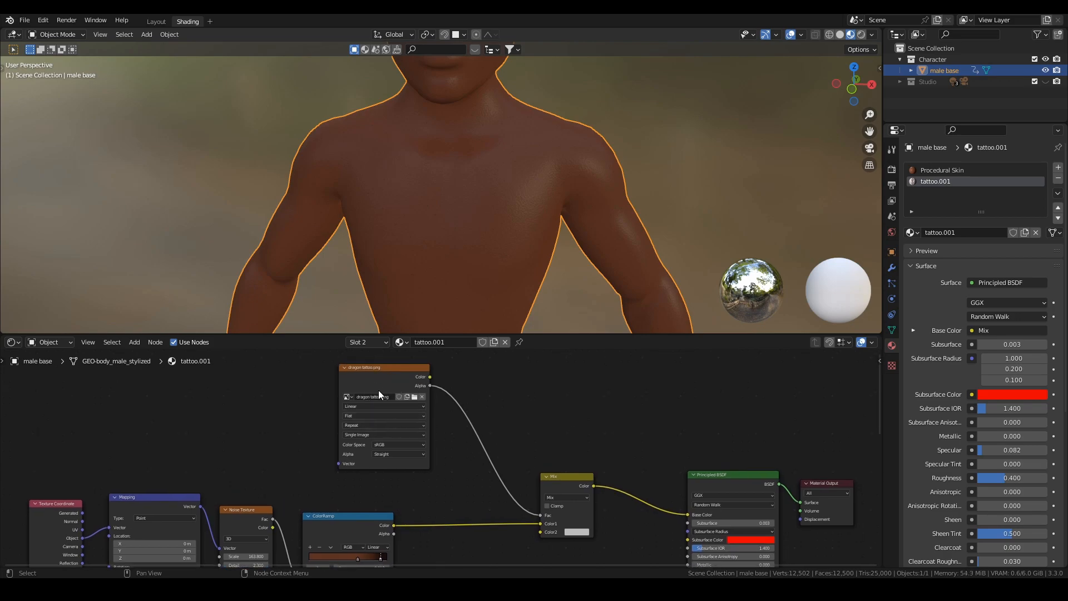
- Change the Image Texture node's extension from Repeat to Clip
left_click(383, 425)
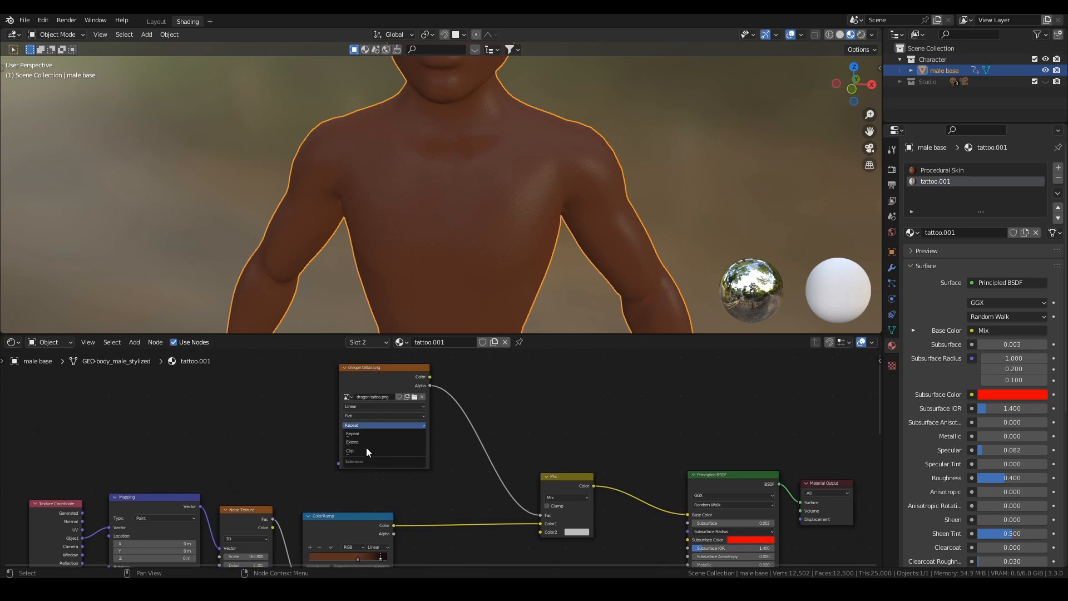
mouse_move(361, 451)
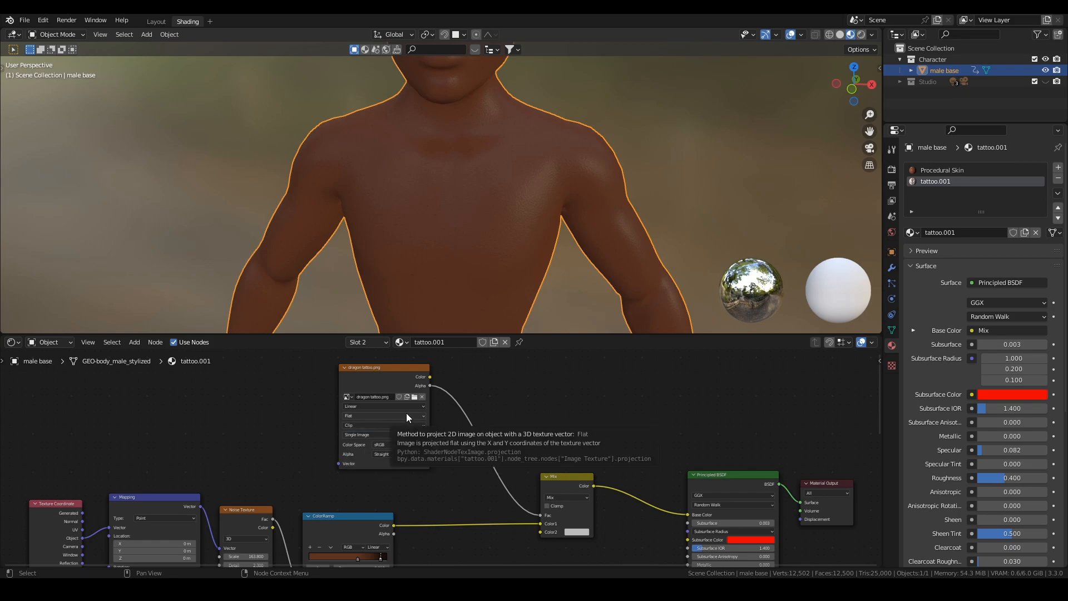
mouse_move(391, 372)
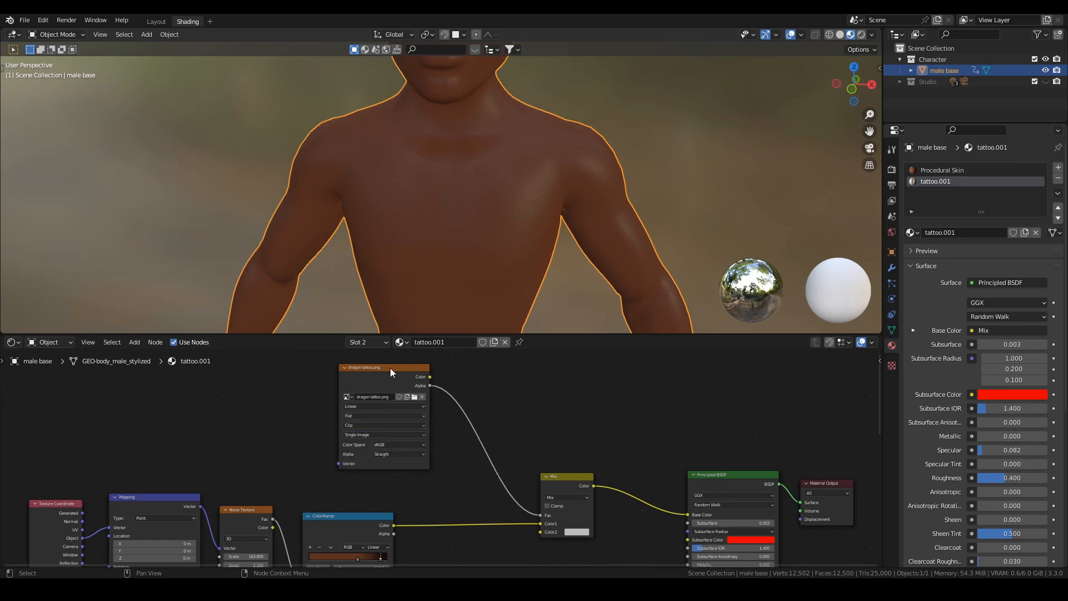
mouse_move(513, 230)
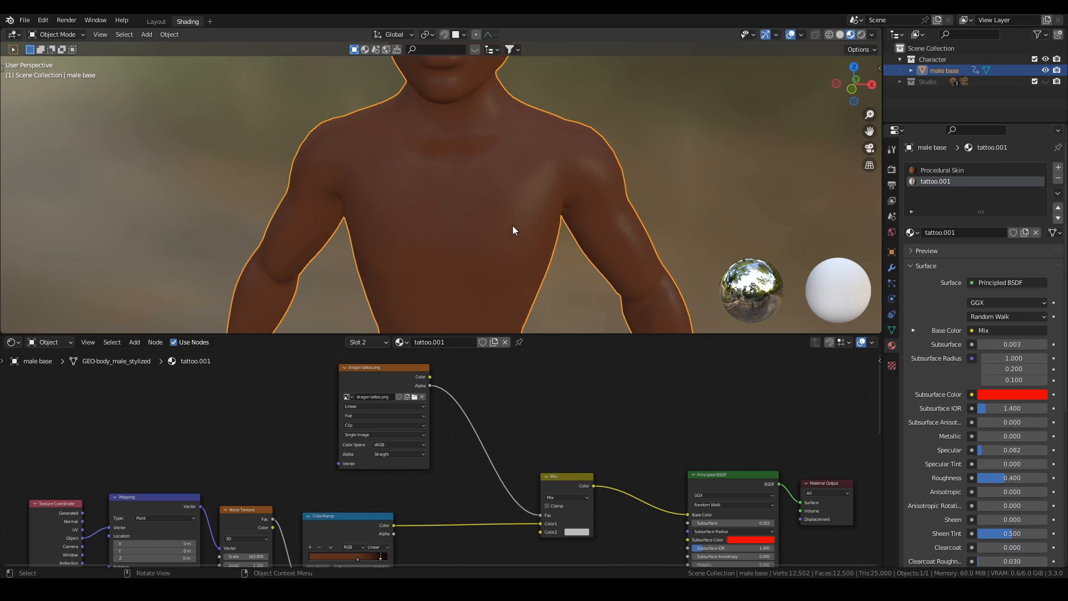
mouse_move(504, 218)
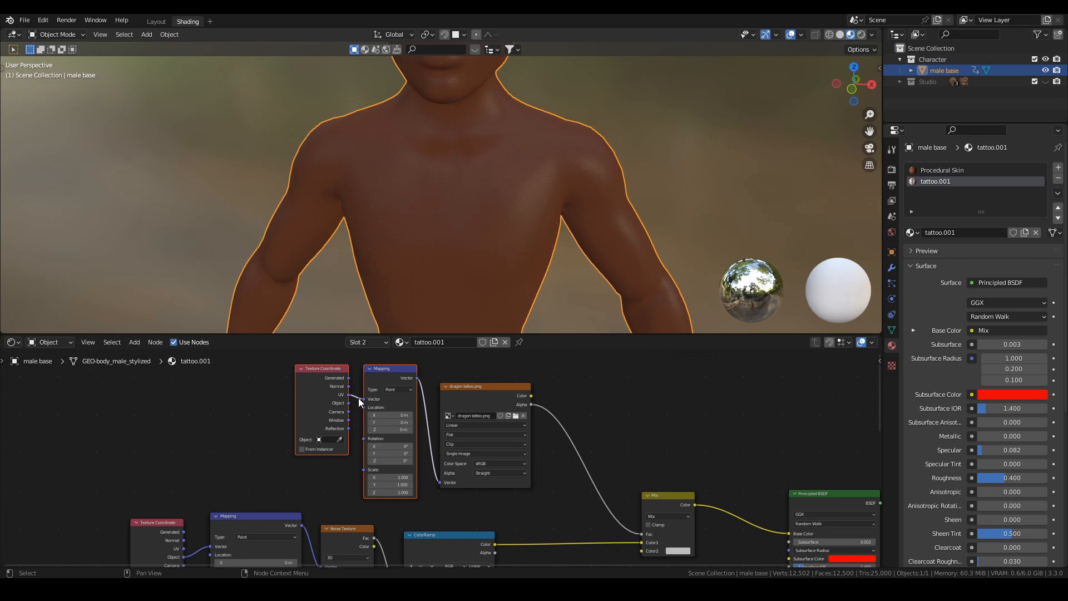
mouse_move(524, 211)
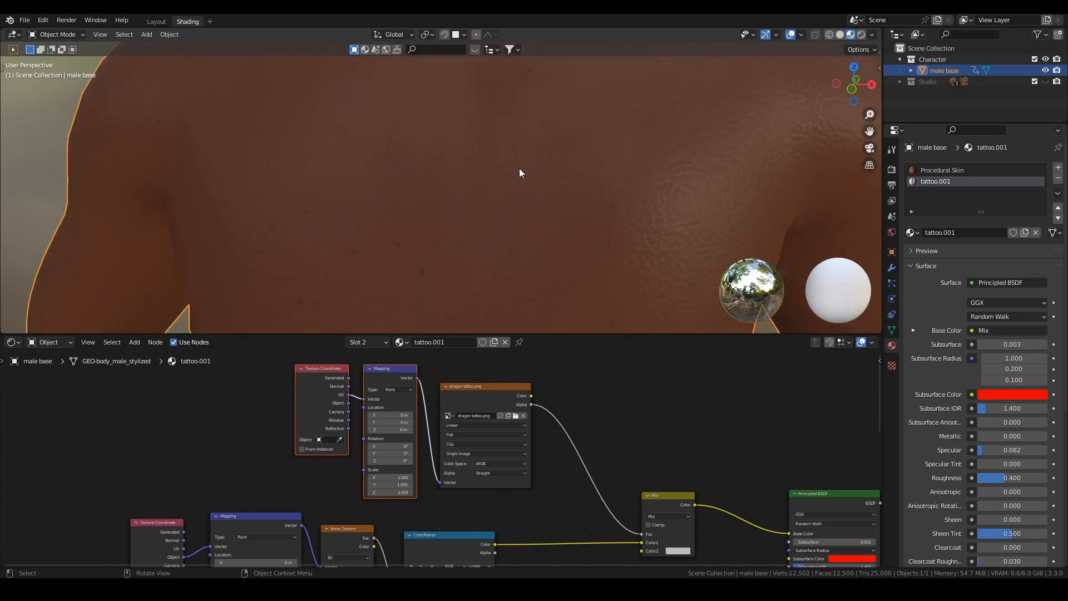
mouse_move(547, 160)
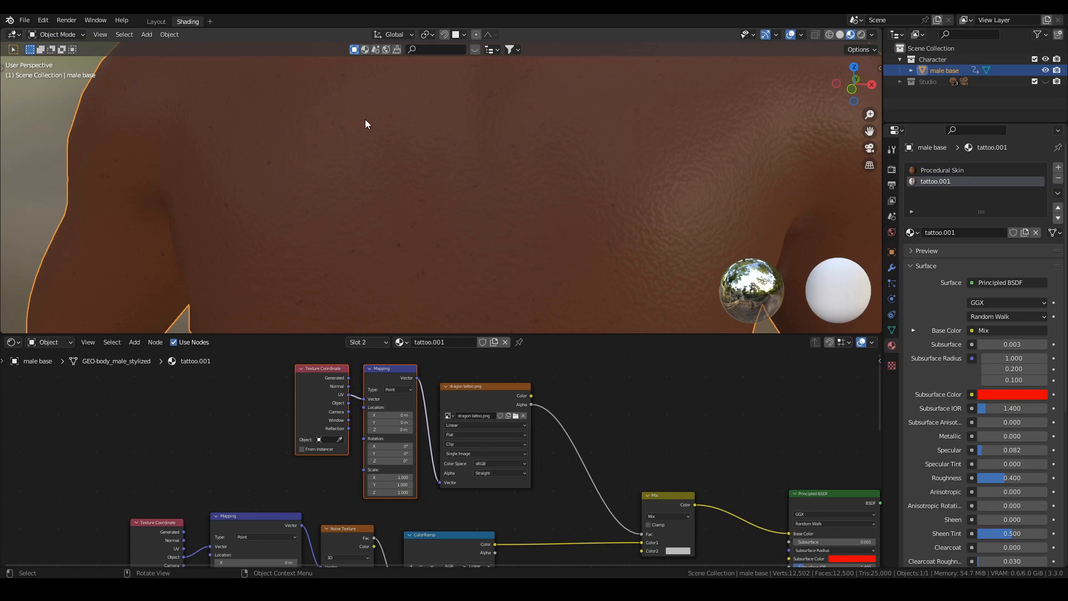
mouse_move(633, 202)
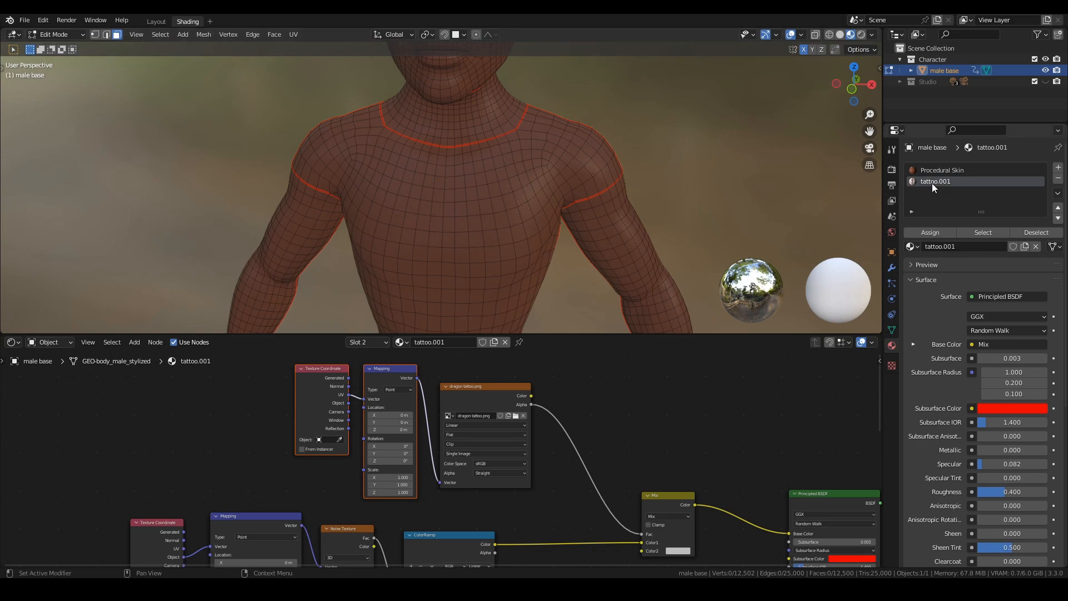
- Select the tattoo.001 material slot in the material list while in Edit Mode
left_click(510, 199)
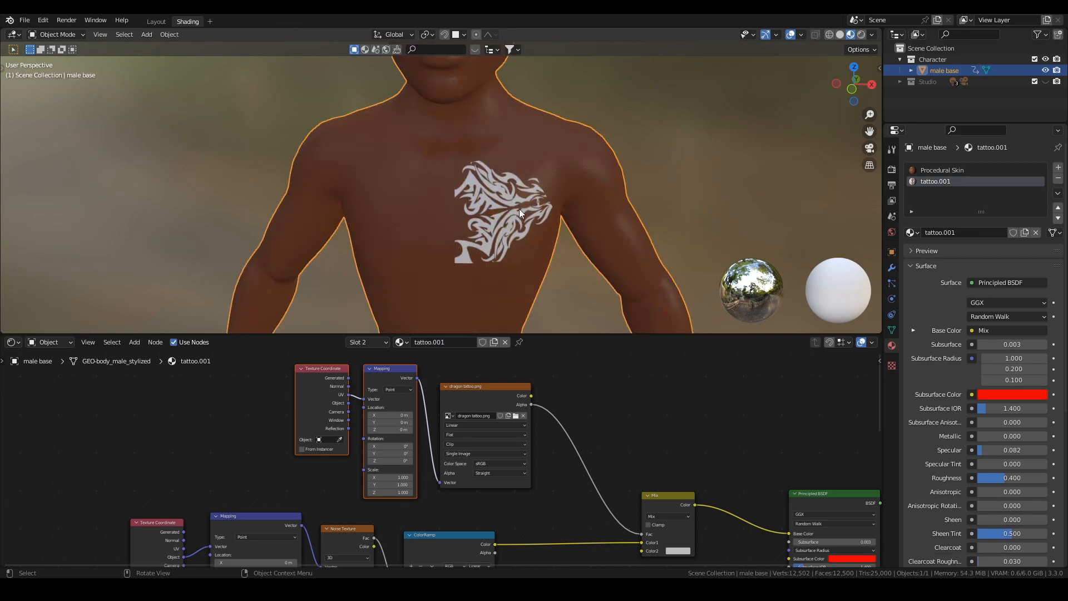
- Add and open a General > UV Editing workspace
left_click(210, 21)
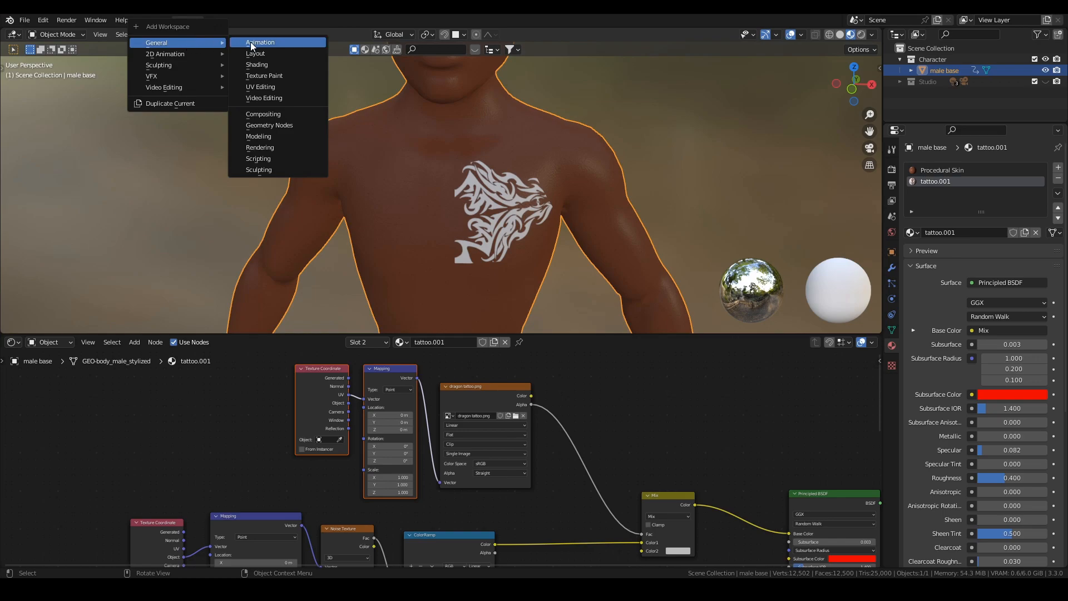
left_click(257, 64)
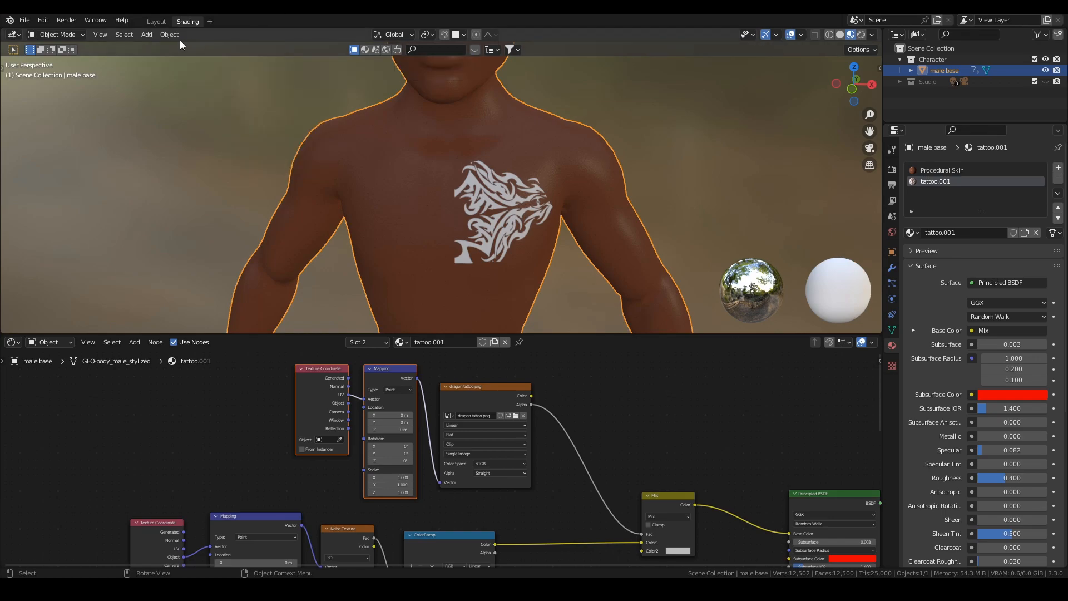
left_click(209, 21)
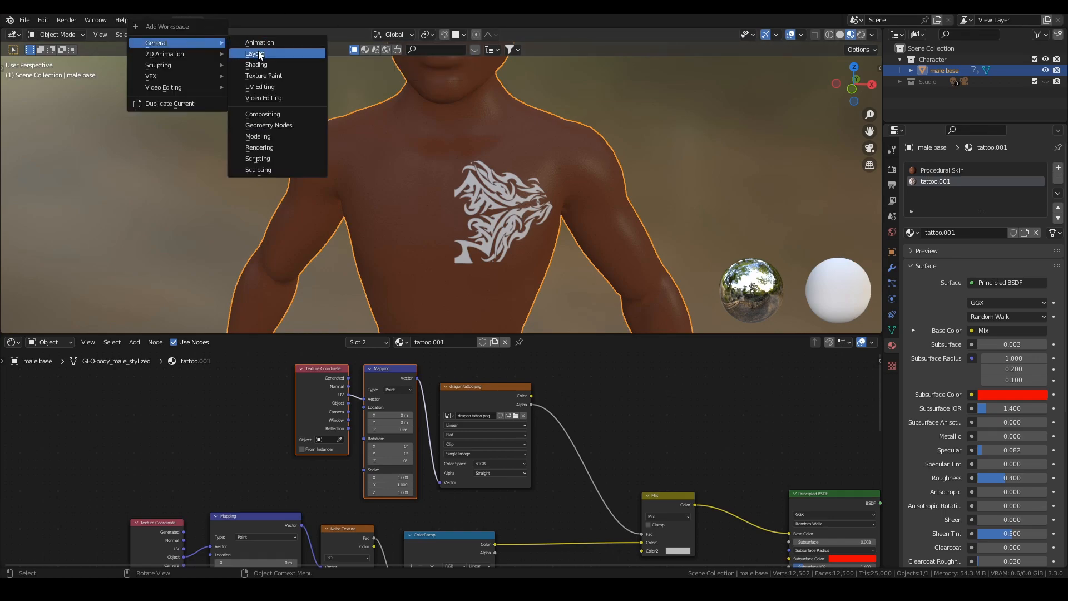
left_click(263, 87)
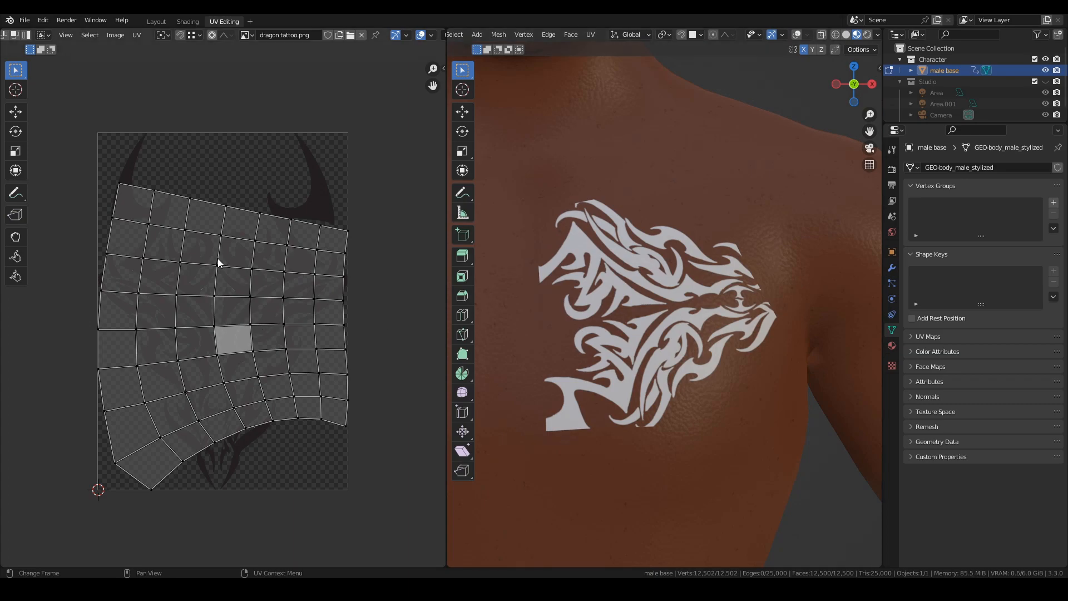
mouse_move(225, 309)
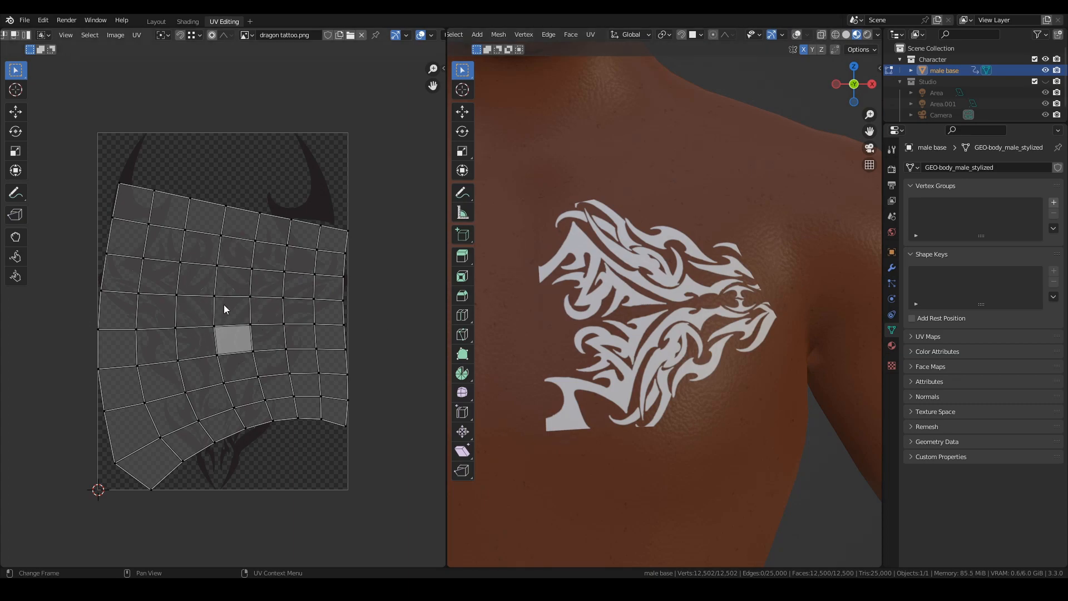
mouse_move(702, 270)
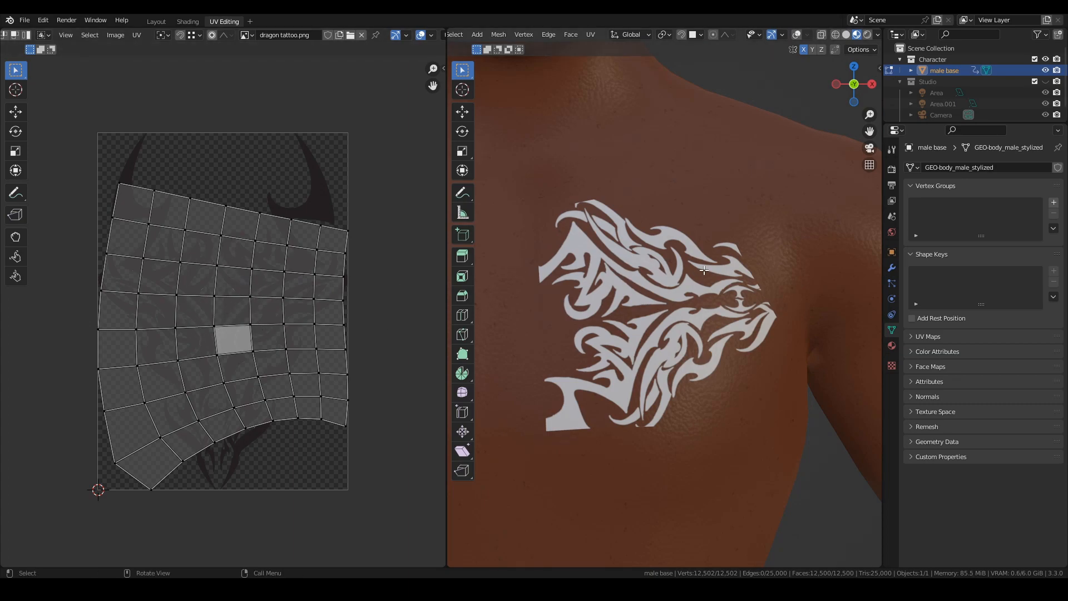
mouse_move(200, 311)
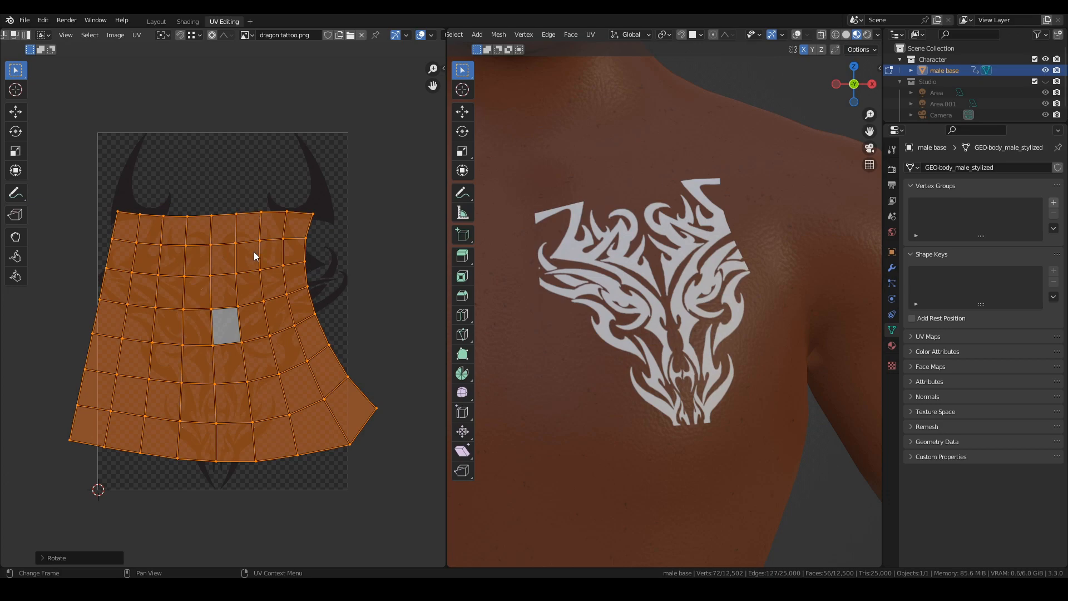
mouse_move(322, 243)
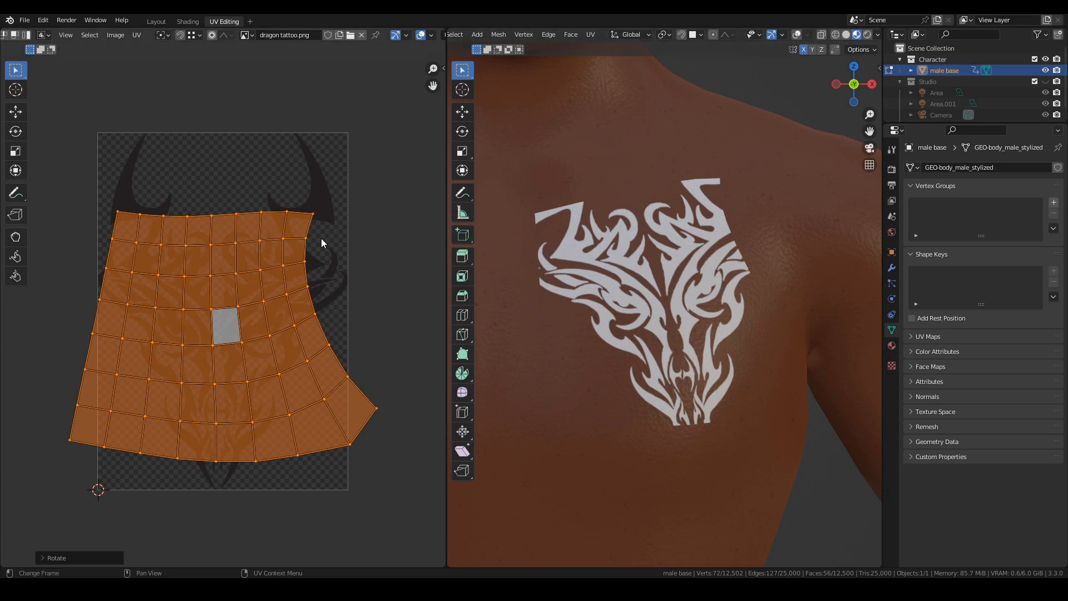
mouse_move(372, 259)
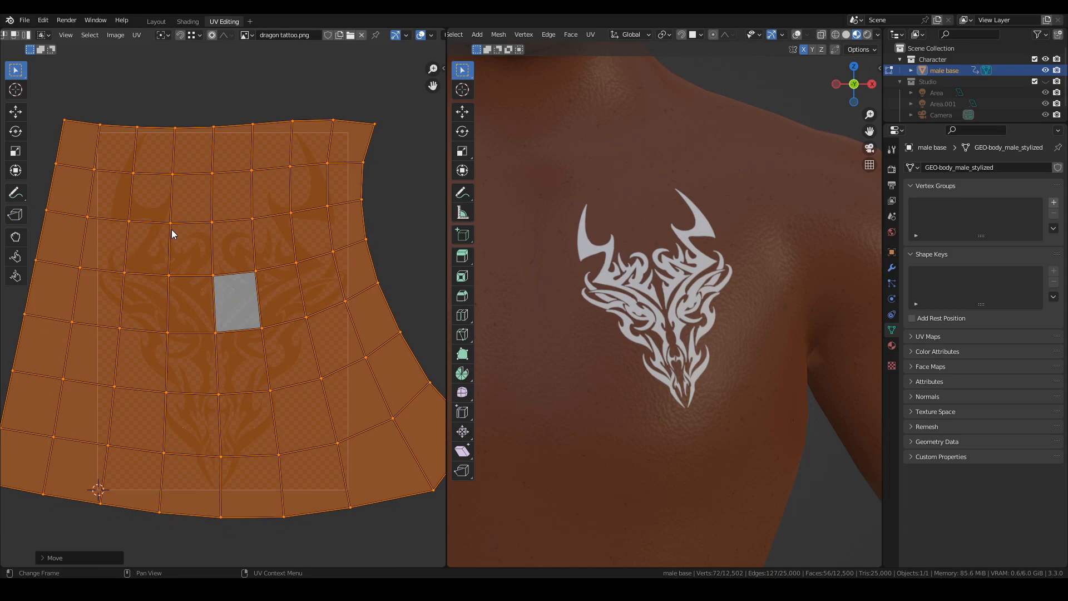
mouse_move(185, 21)
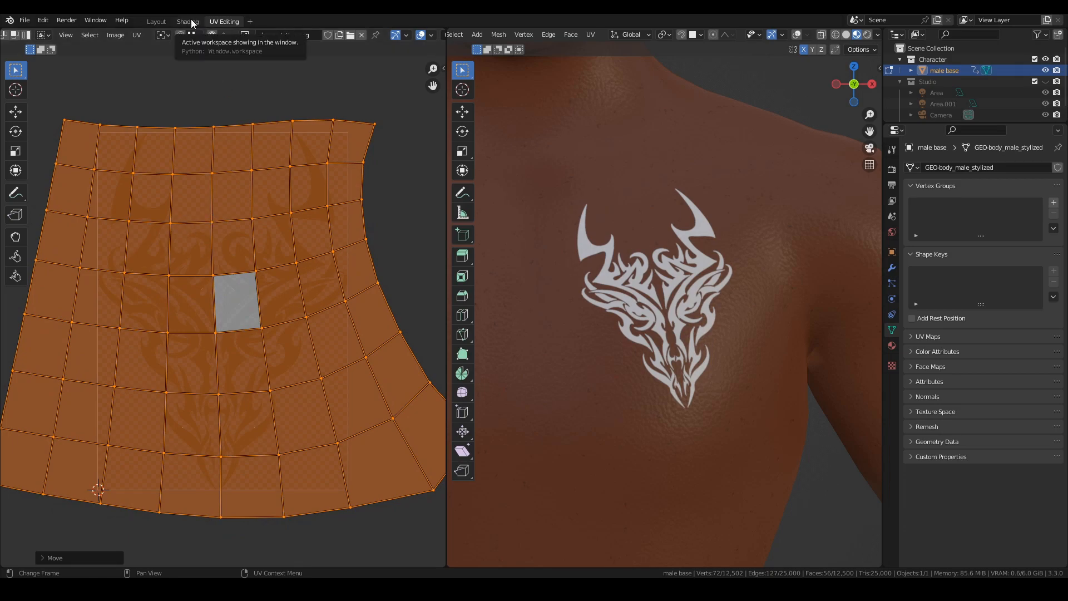
left_click(187, 21)
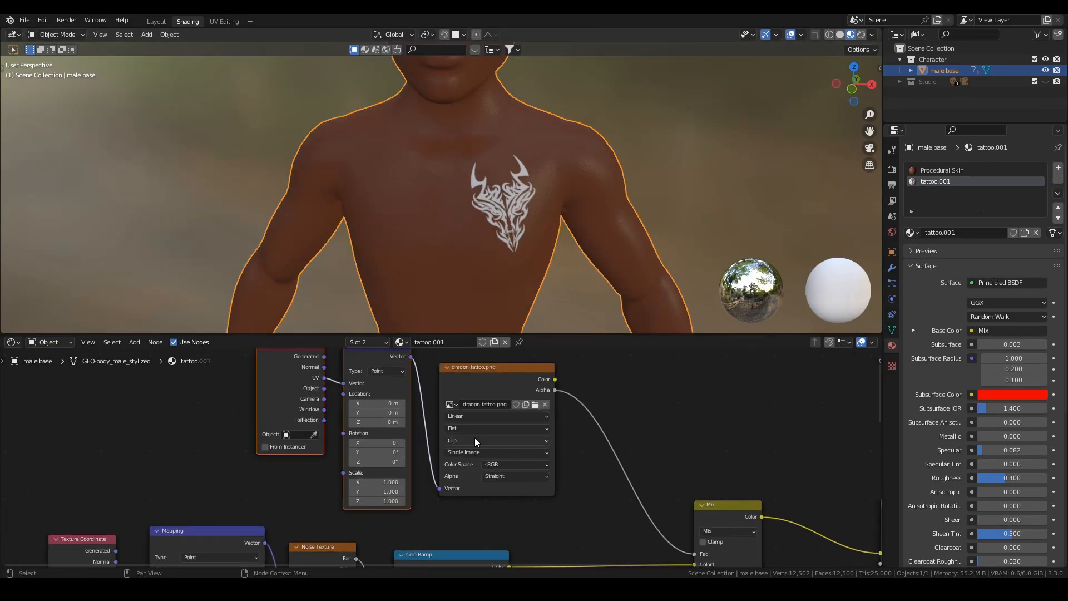
left_click(497, 440)
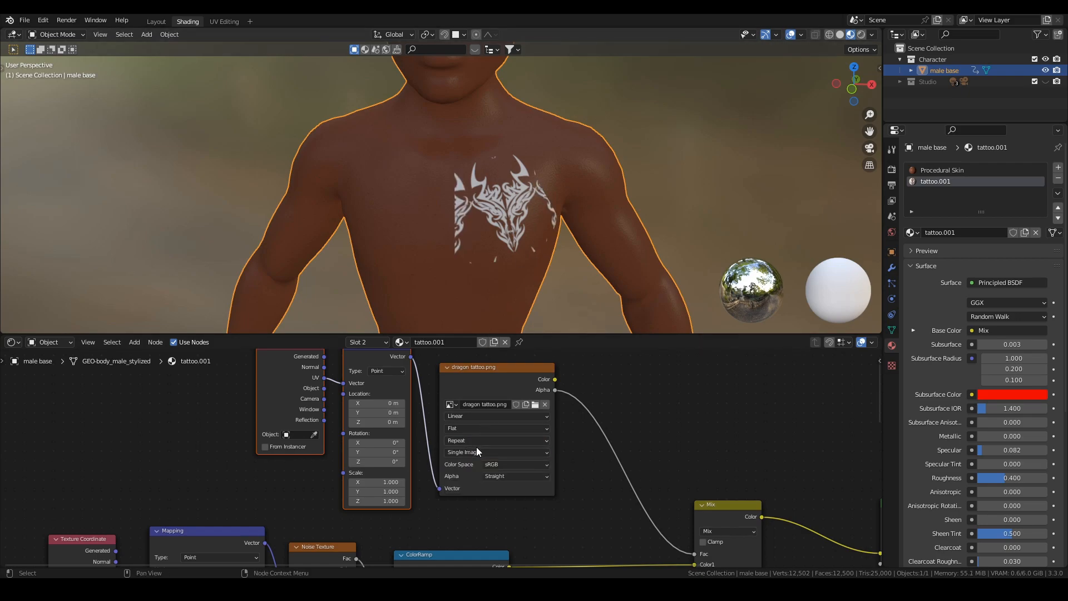
left_click(495, 440)
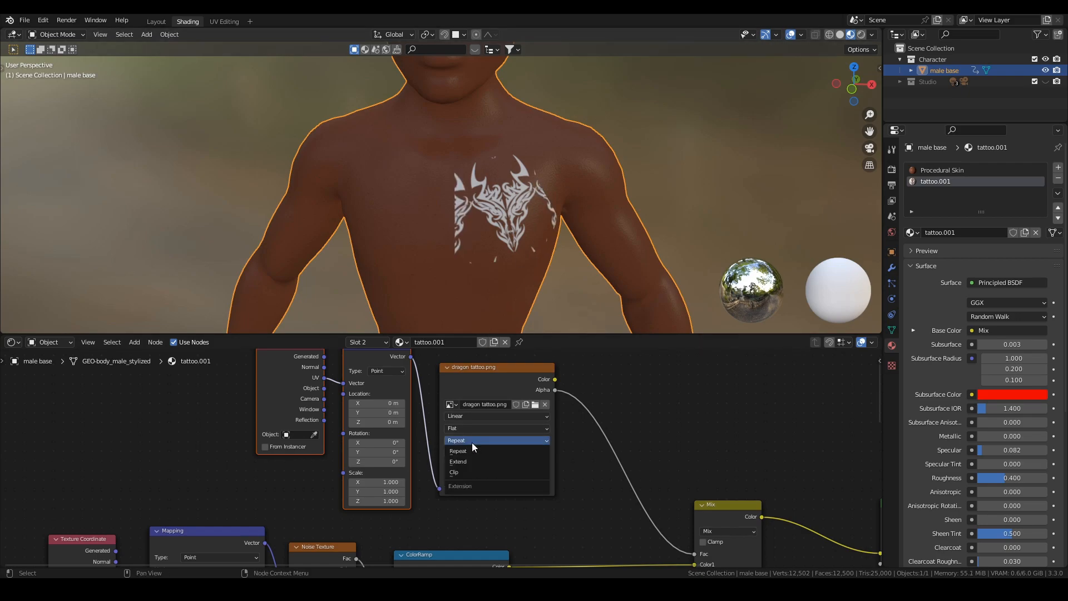
left_click(454, 471)
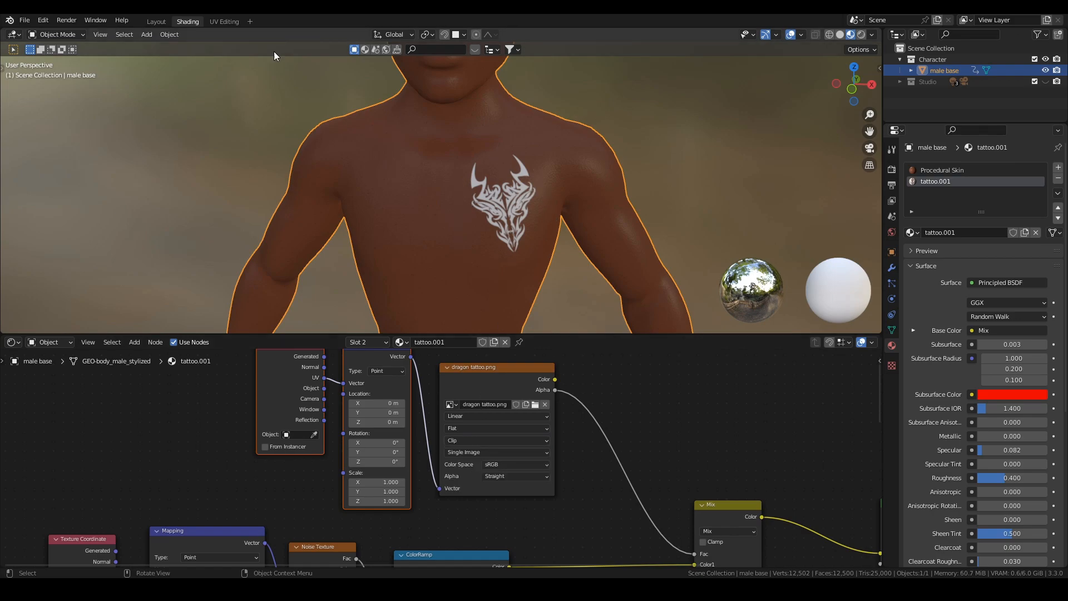
left_click(224, 21)
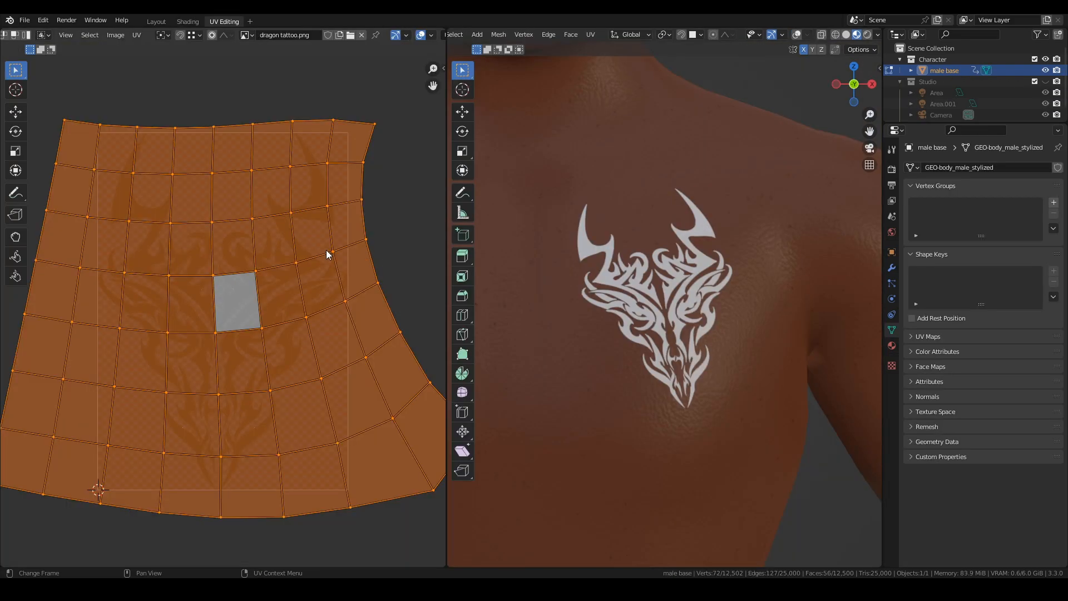
mouse_move(318, 246)
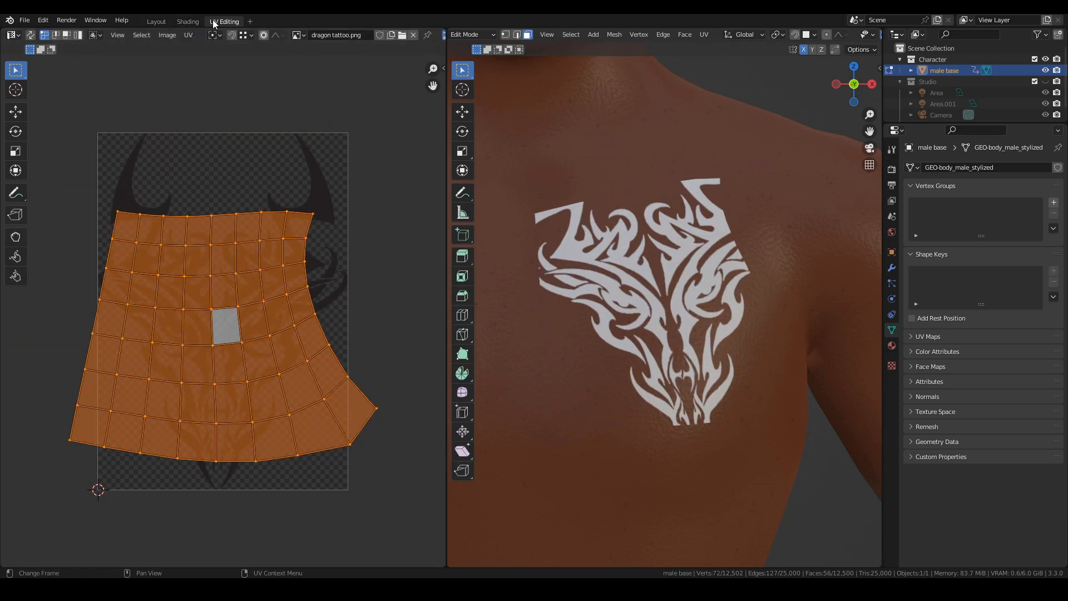
- In the Shading workspace, set the Mapping node scale to X 1.2 and Y 1.4
left_click(187, 21)
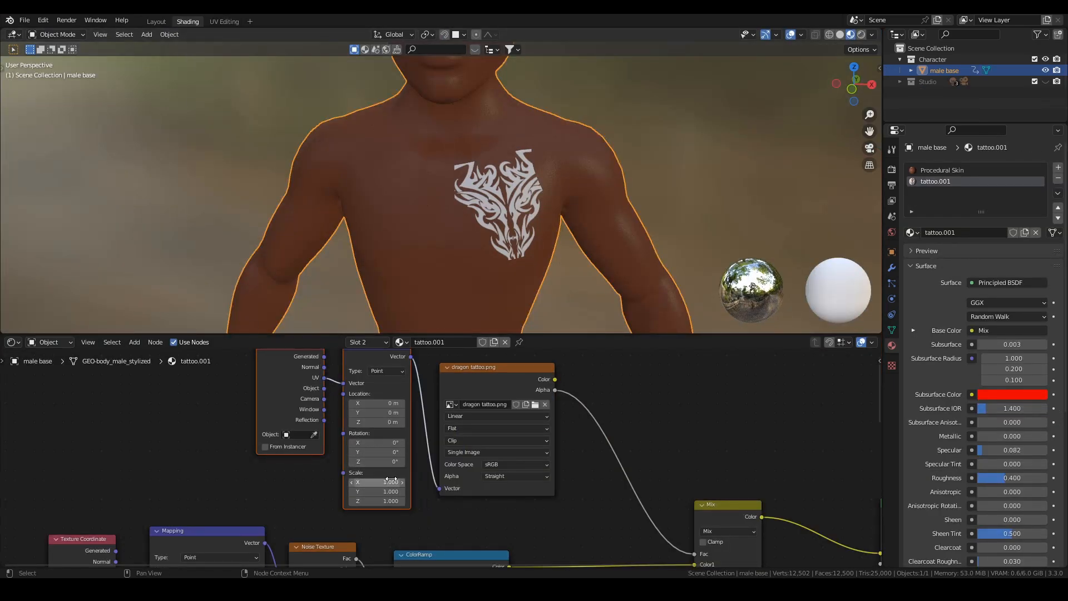
left_click(375, 481)
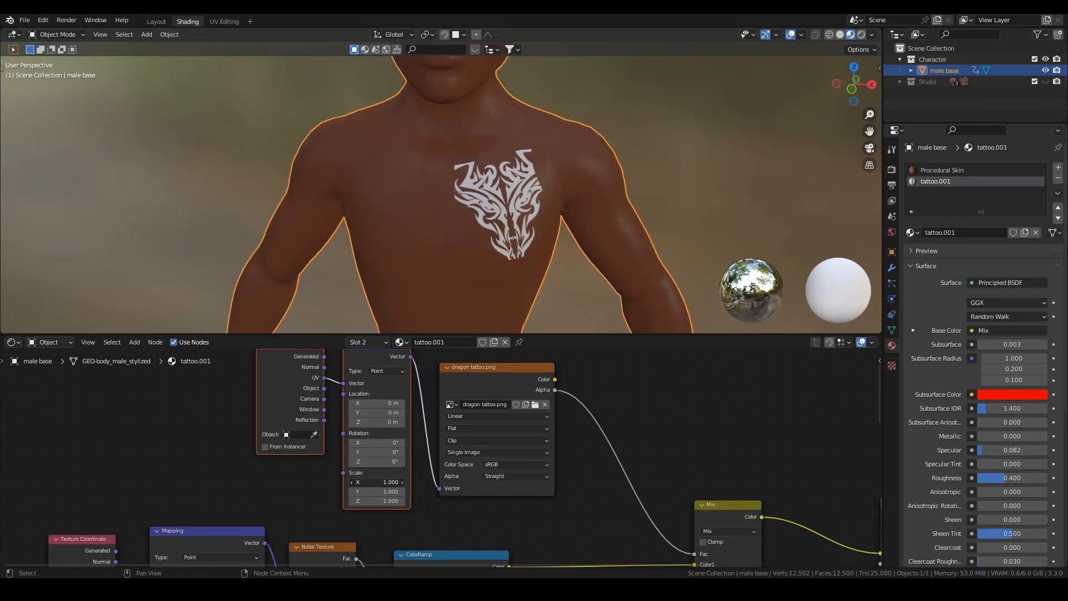
left_click(376, 482)
type("1.200")
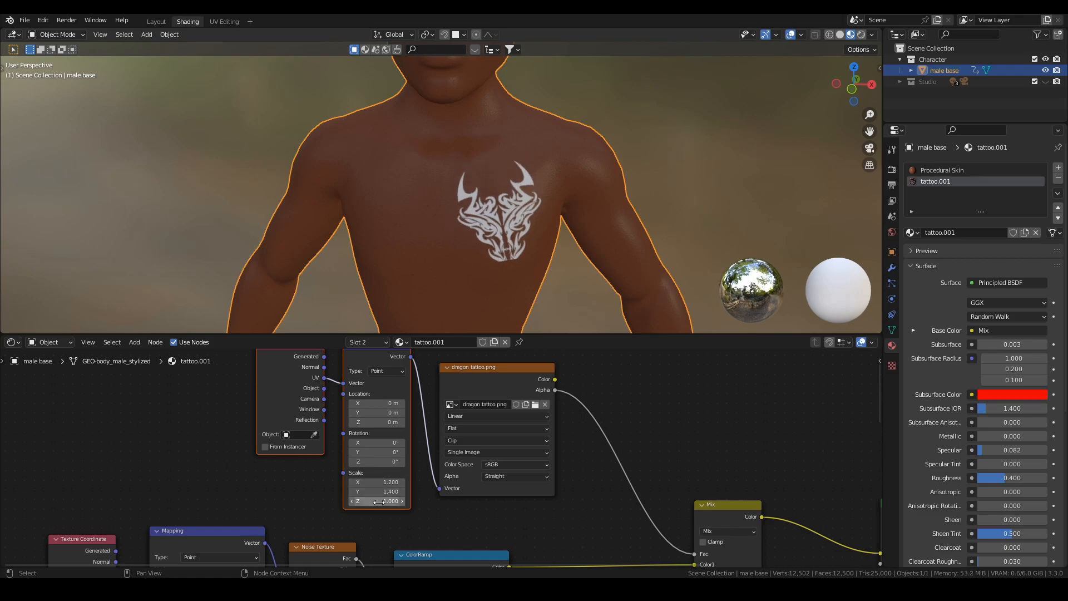
left_click(374, 412)
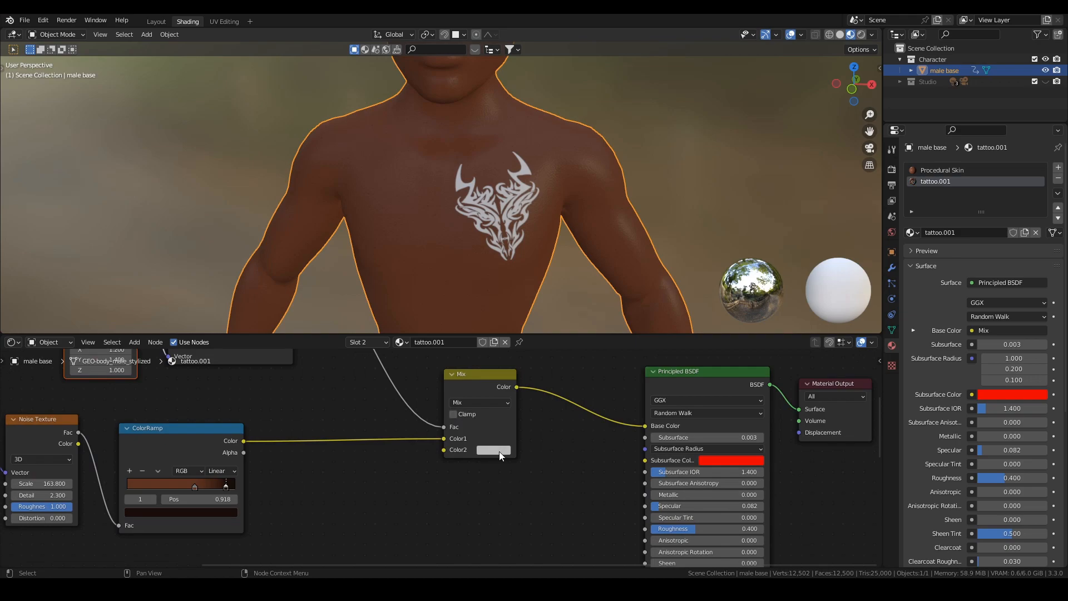
- Set the Mix node's Color2 to a near-black value for the tattoo colour
left_click(494, 450)
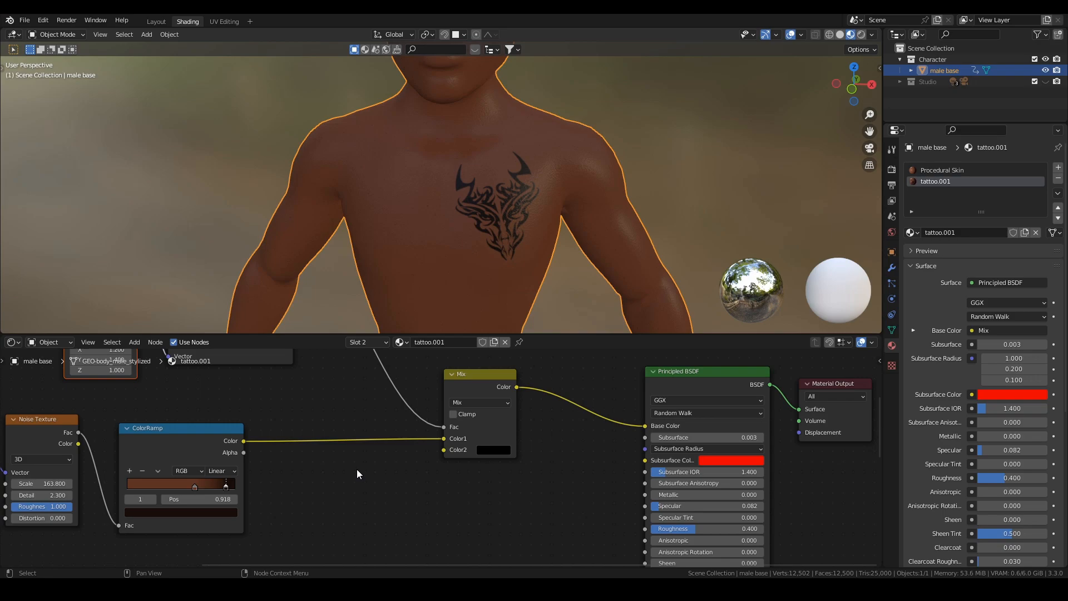
mouse_move(340, 436)
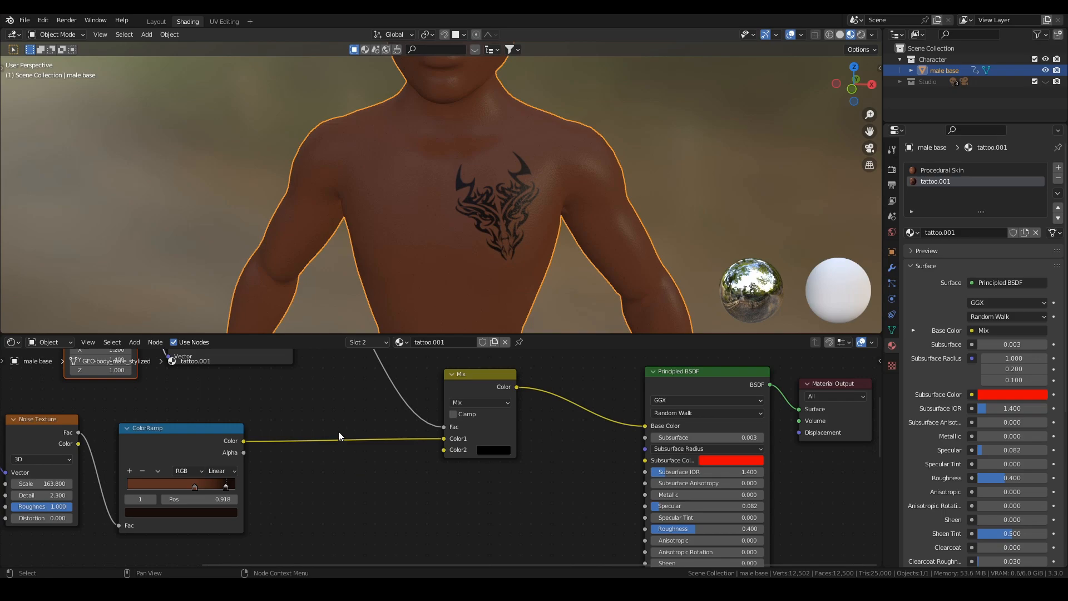
left_click(492, 449)
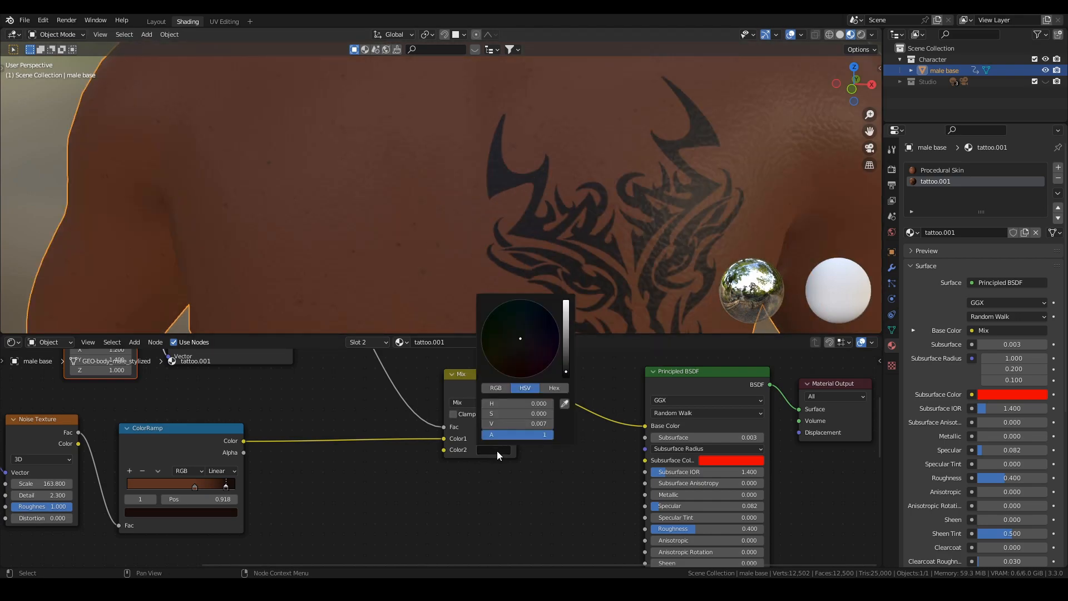
left_click(520, 340)
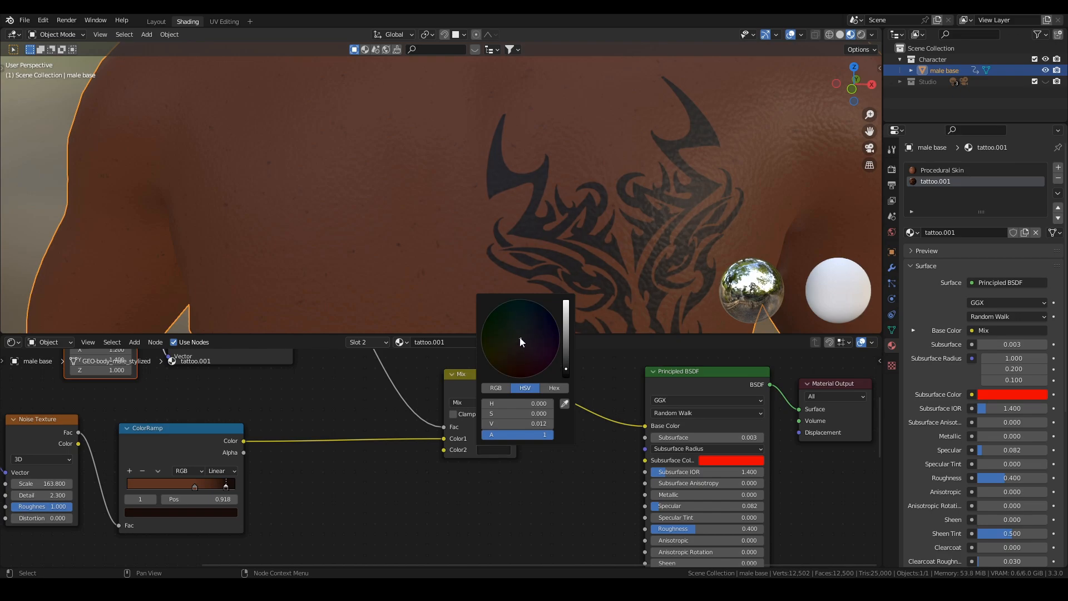
left_click(494, 333)
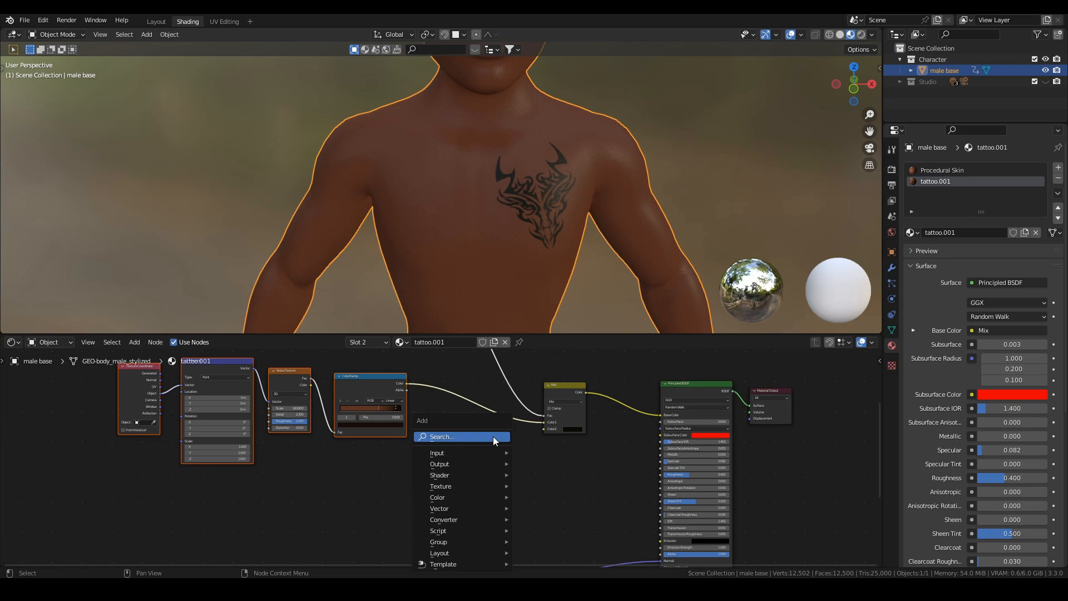
- Add a ColorRamp from search and shift its green colour stop slightly left
type("color")
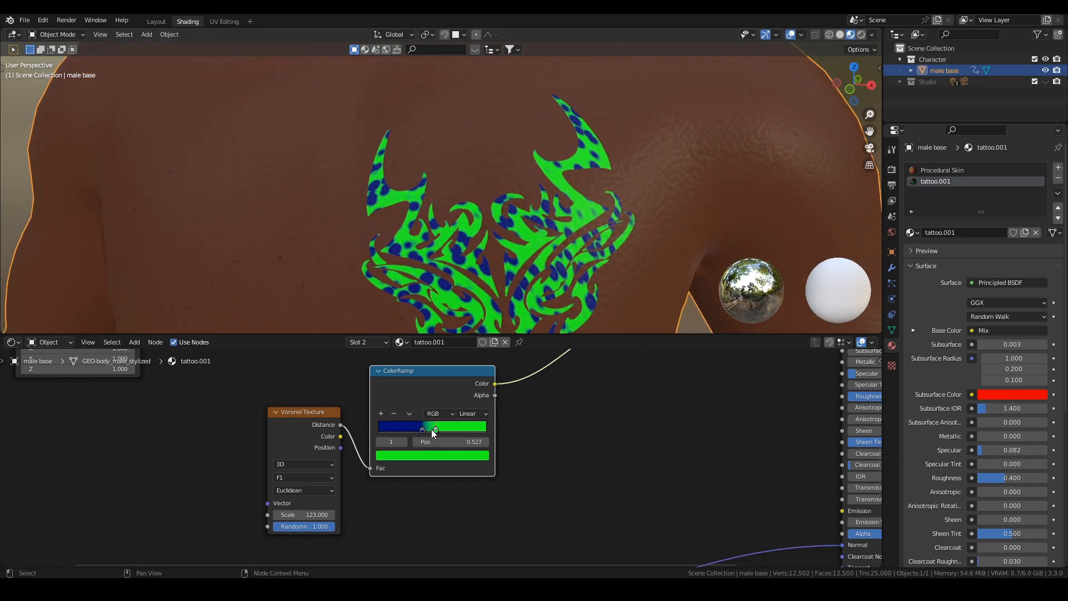
left_click(304, 477)
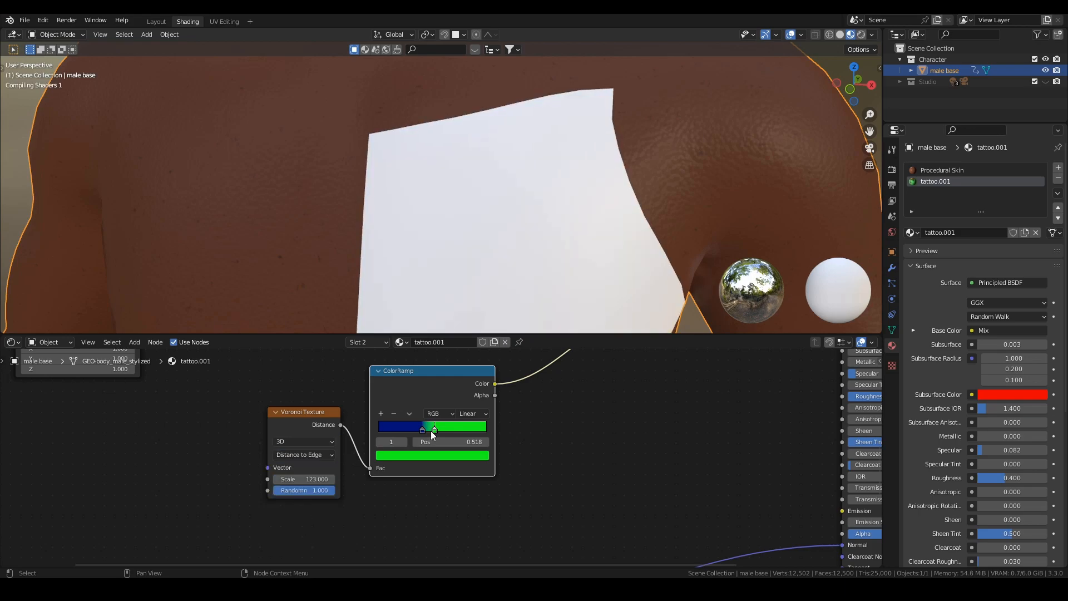